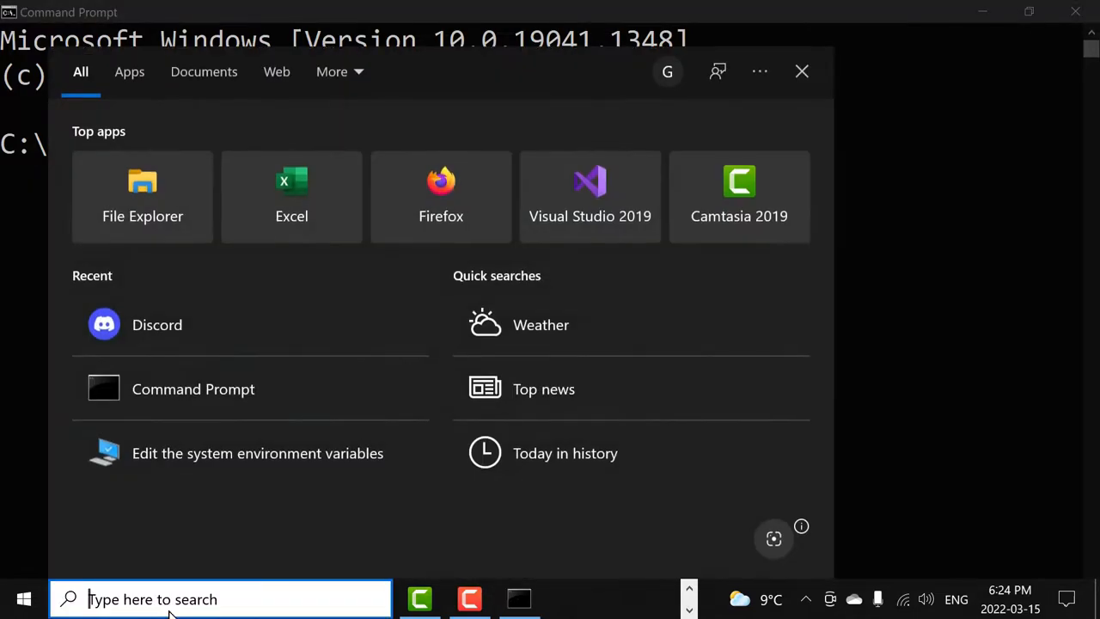
Launch Command Prompt from Start with Run as administrator, landing in system32.
right_click(193, 388)
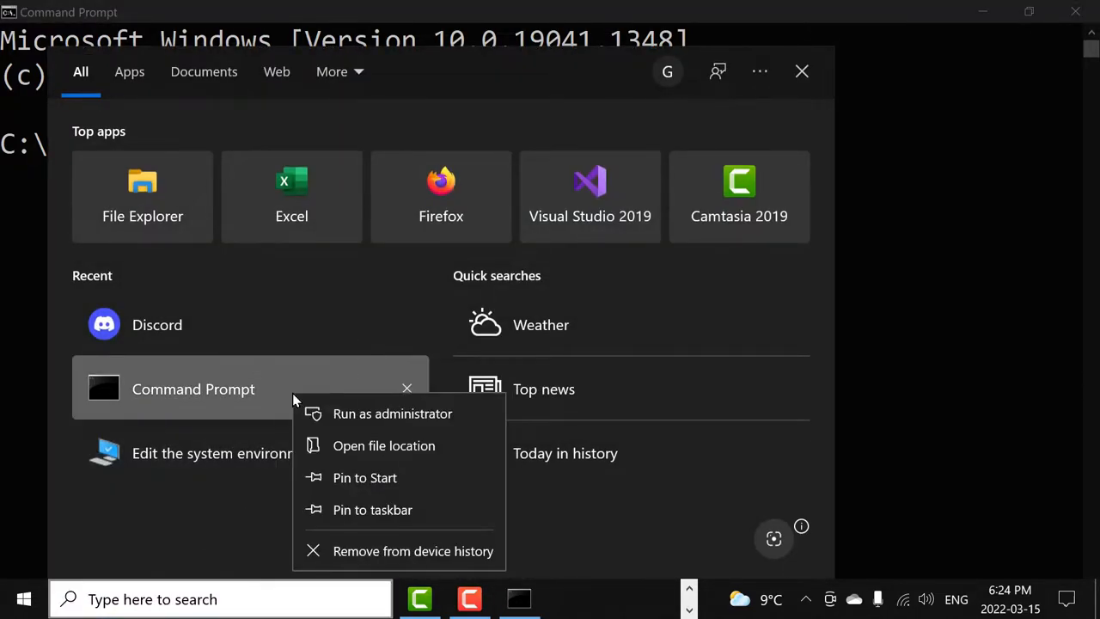
mouse_move(330, 420)
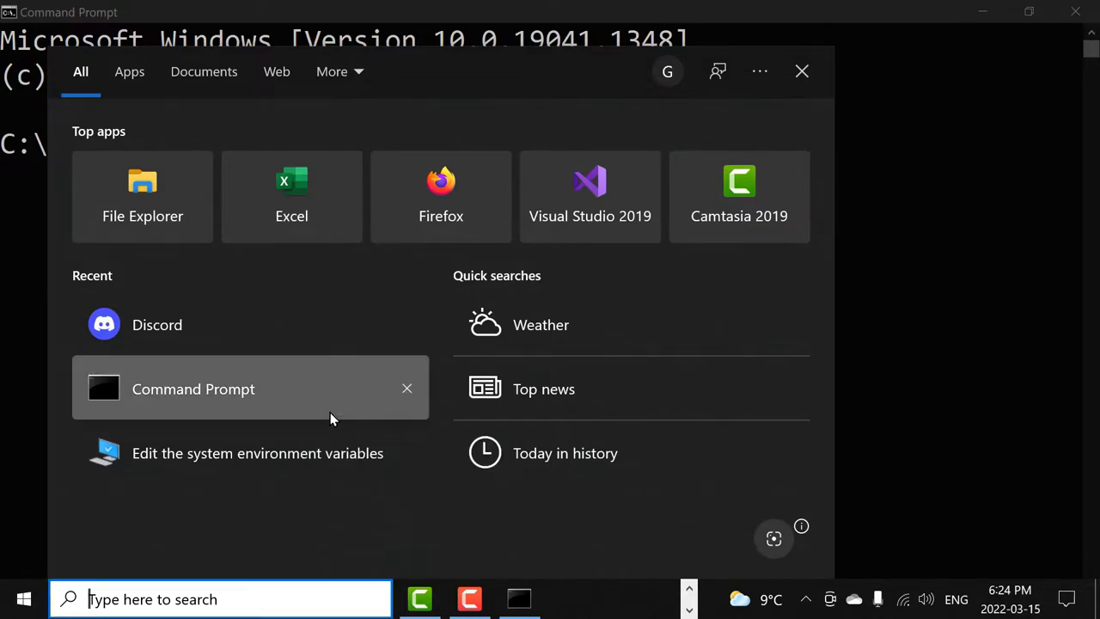
right_click(193, 388)
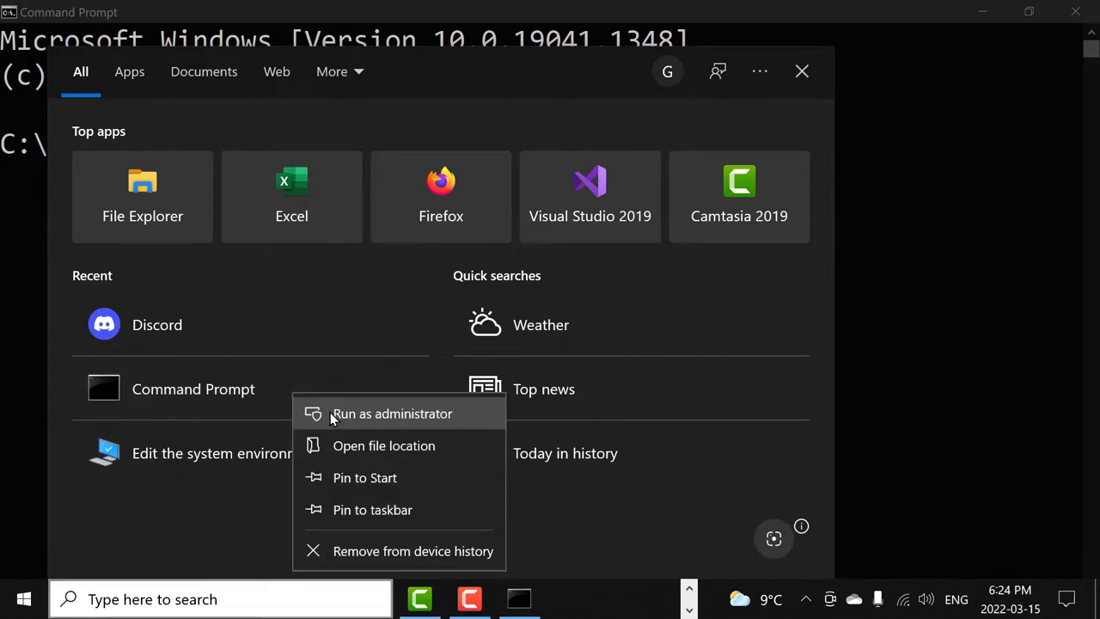
click(392, 413)
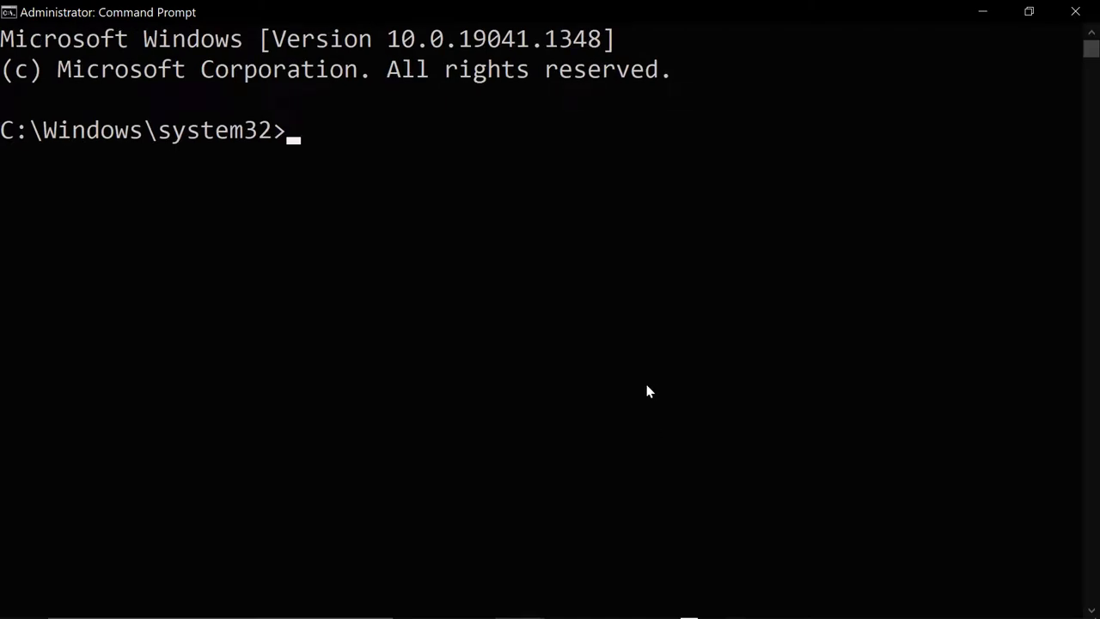
mouse_move(615, 350)
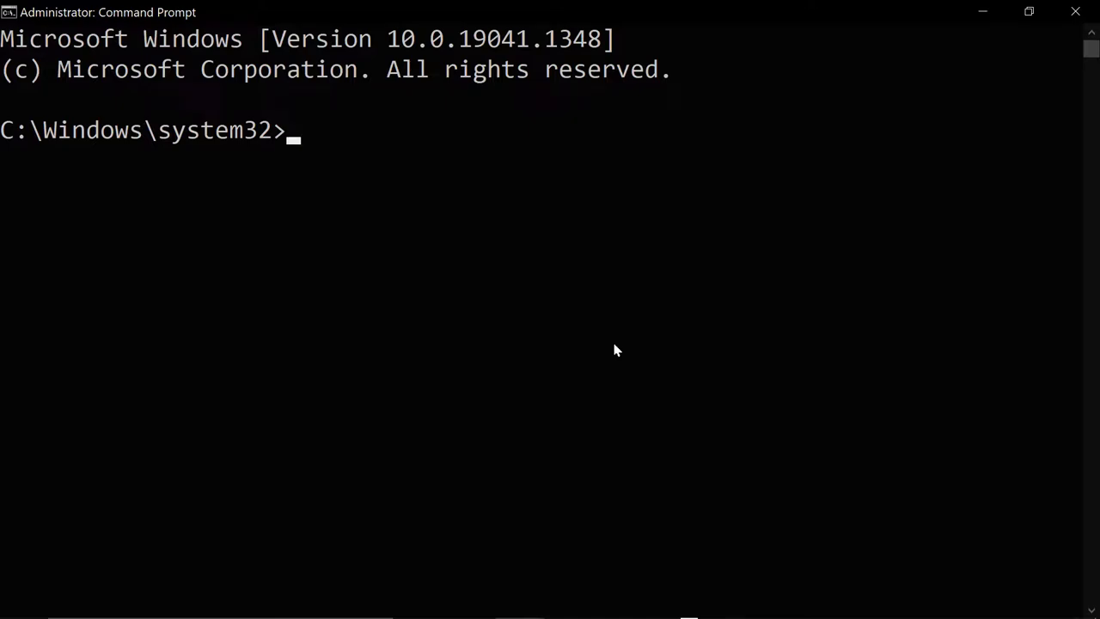
Run the curl command downloading the Solana v1.9.12 Windows installer (8058k).
key(Return)
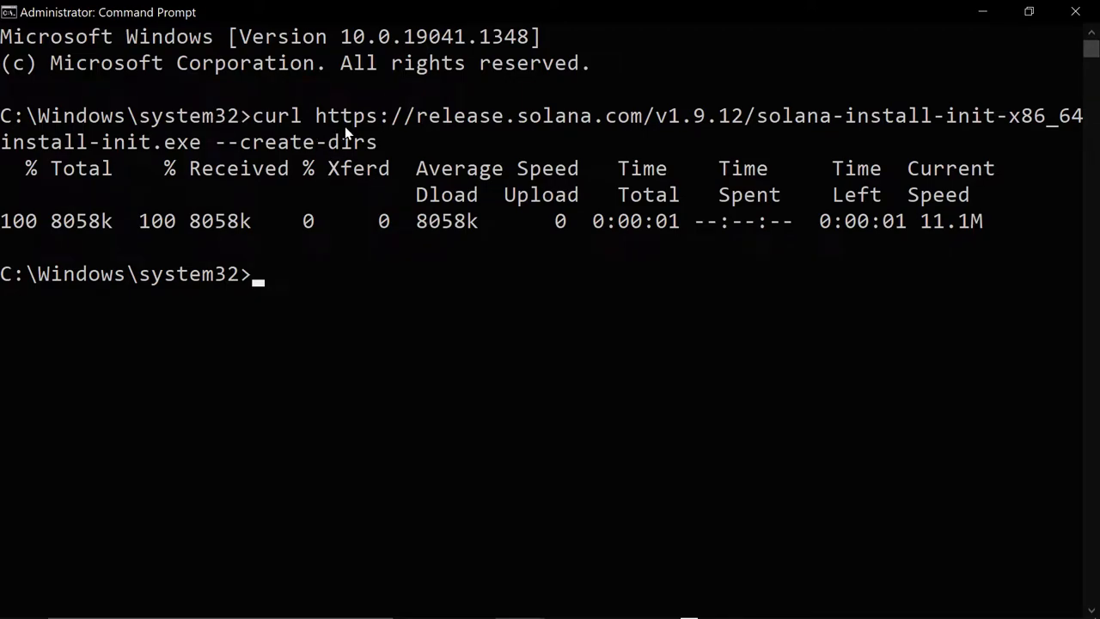
mouse_move(207, 158)
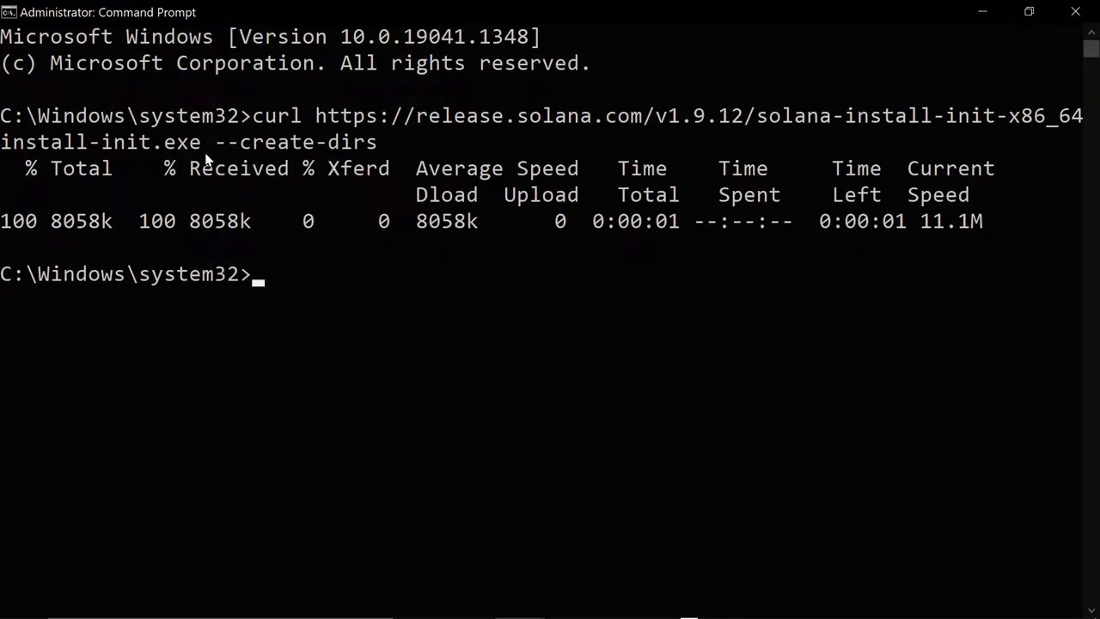
mouse_move(515, 138)
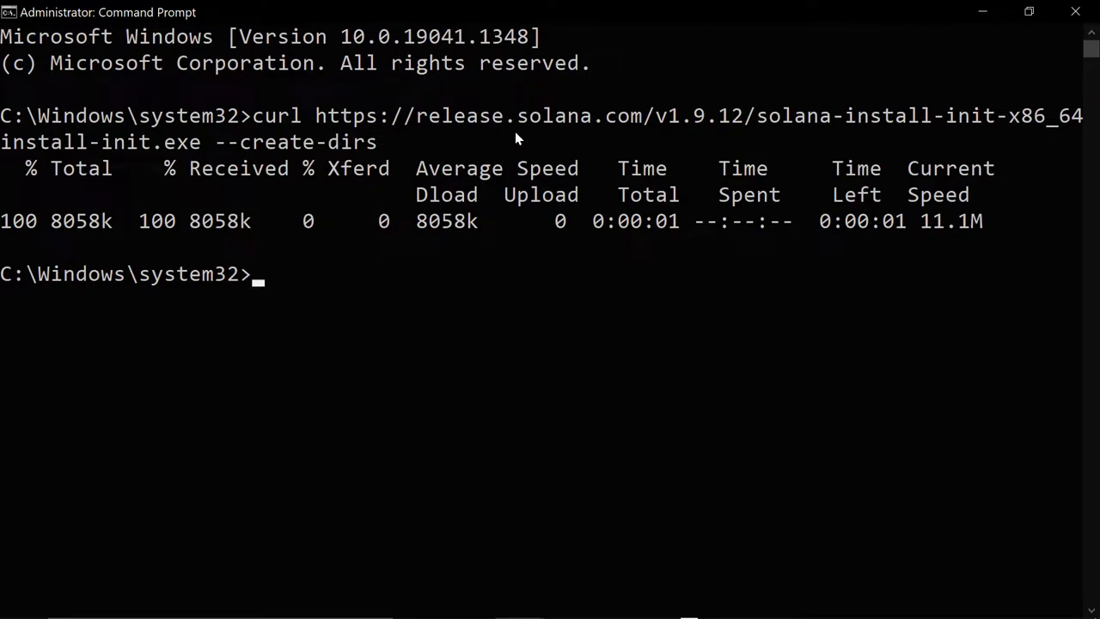
mouse_move(651, 141)
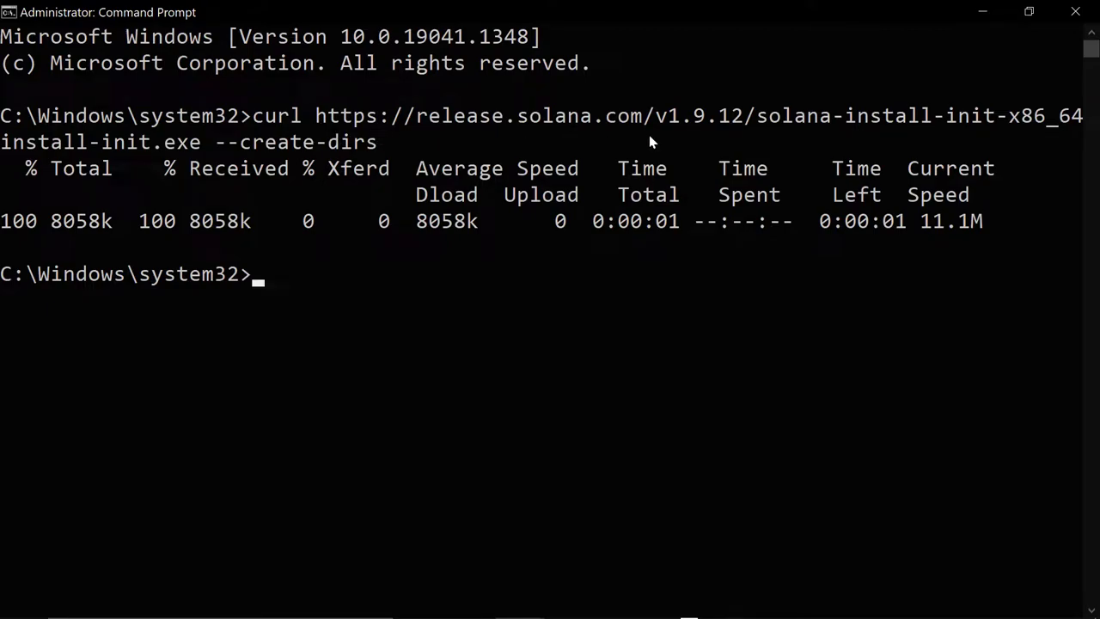
mouse_move(750, 145)
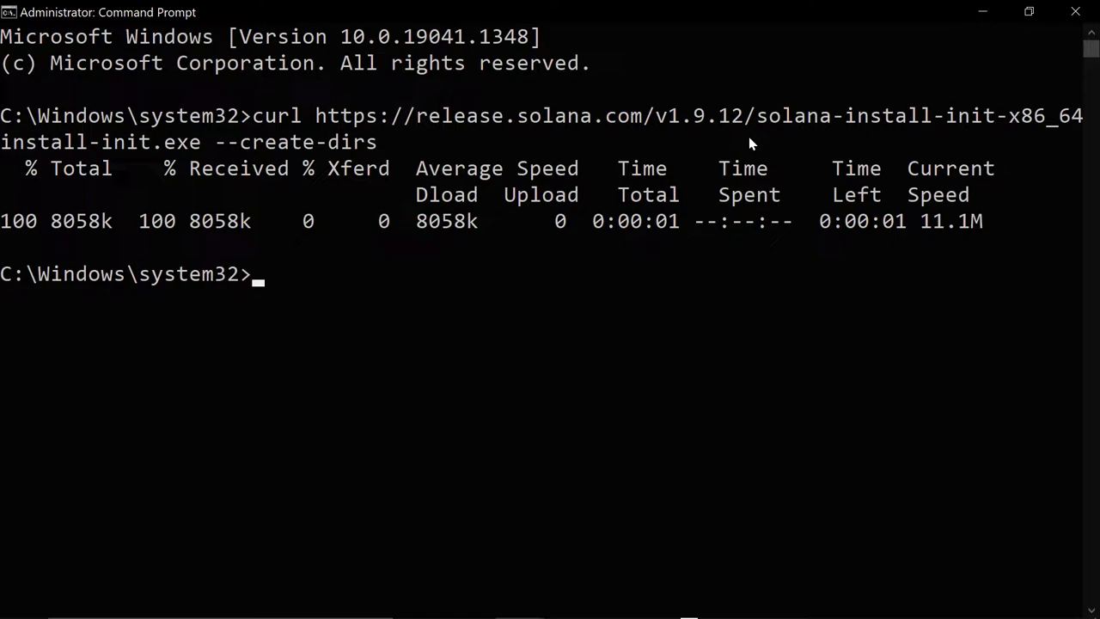
mouse_move(467, 172)
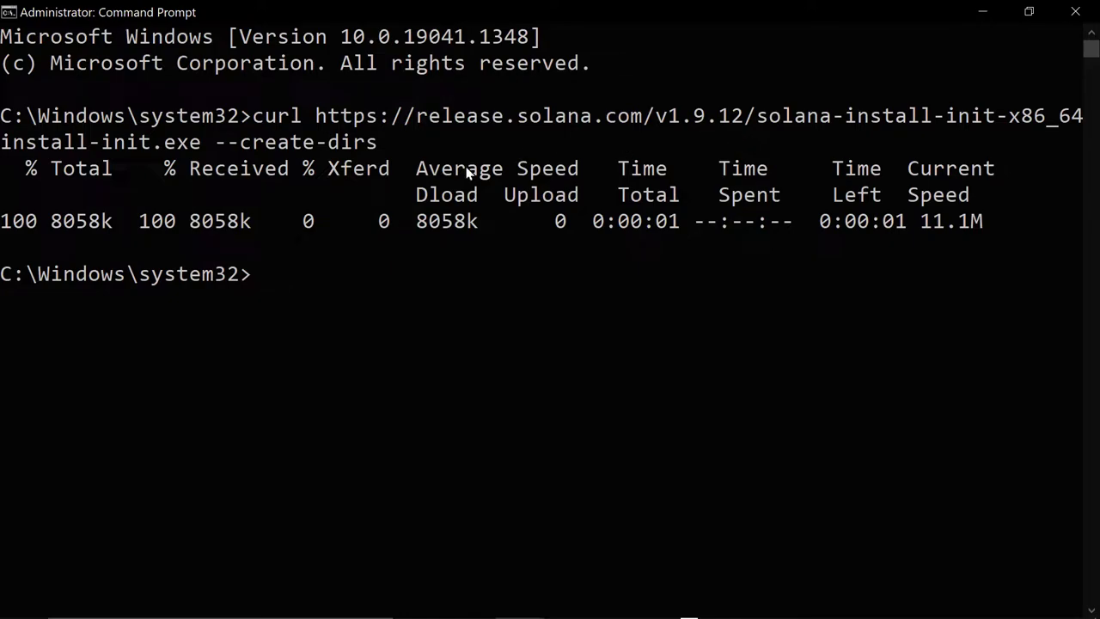
mouse_move(182, 148)
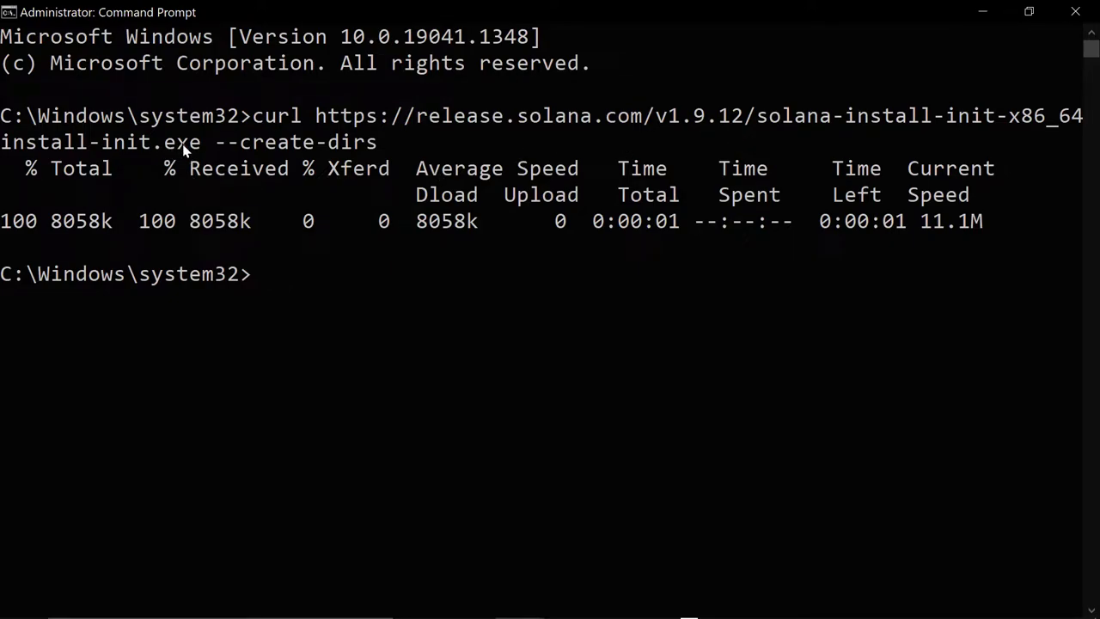
mouse_move(202, 180)
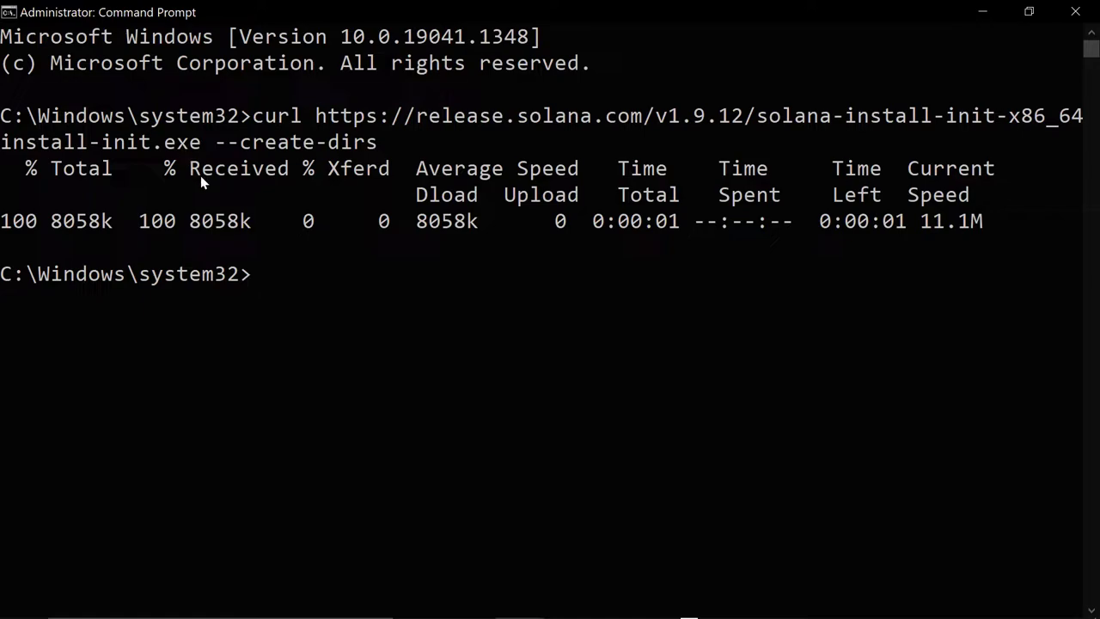
mouse_move(307, 162)
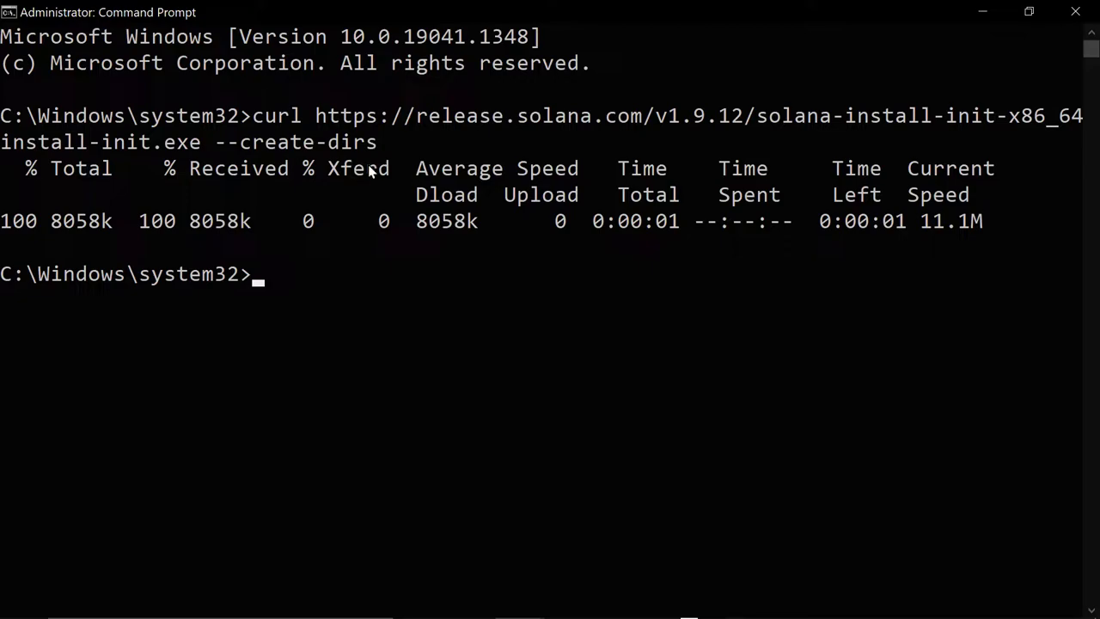
mouse_move(301, 342)
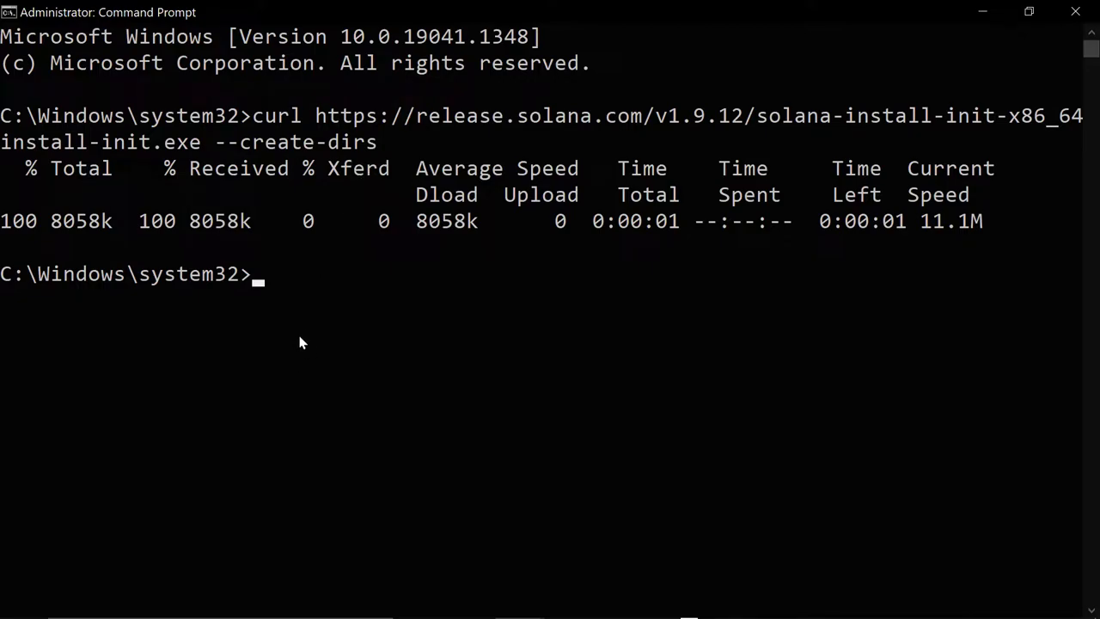
mouse_move(311, 287)
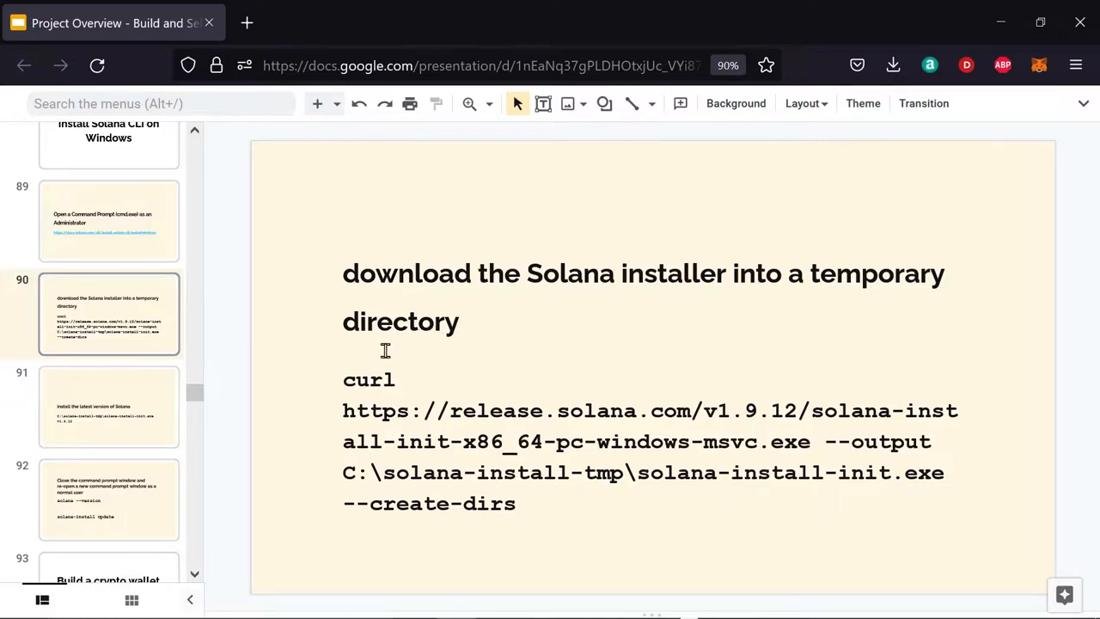
mouse_move(284, 271)
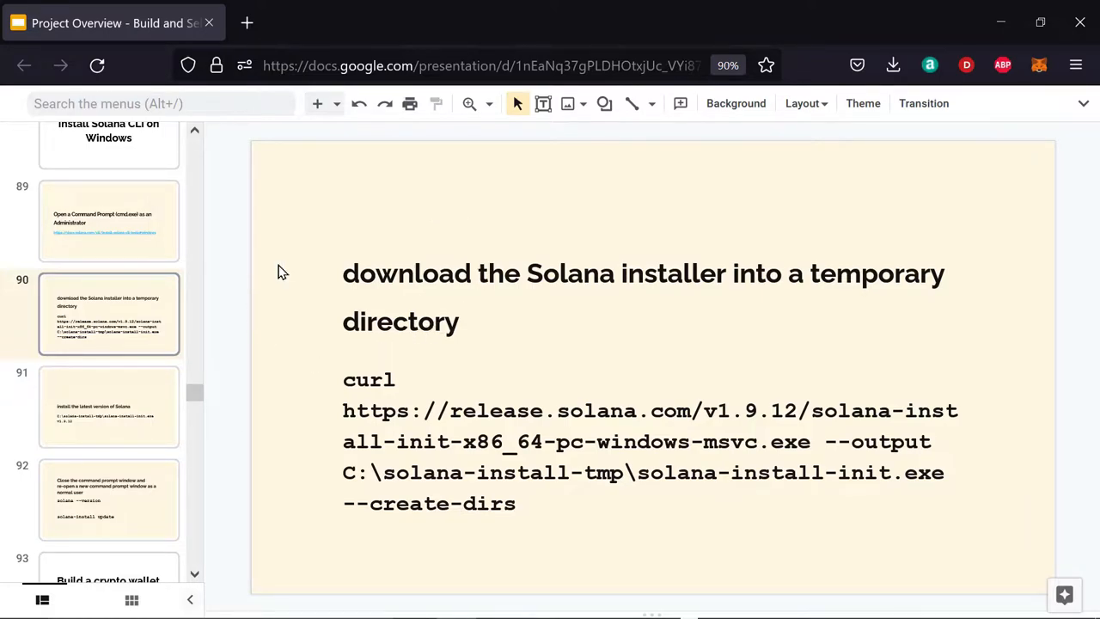
Show slide 91 with the solana-install-init.exe v1.9.12 command.
click(108, 405)
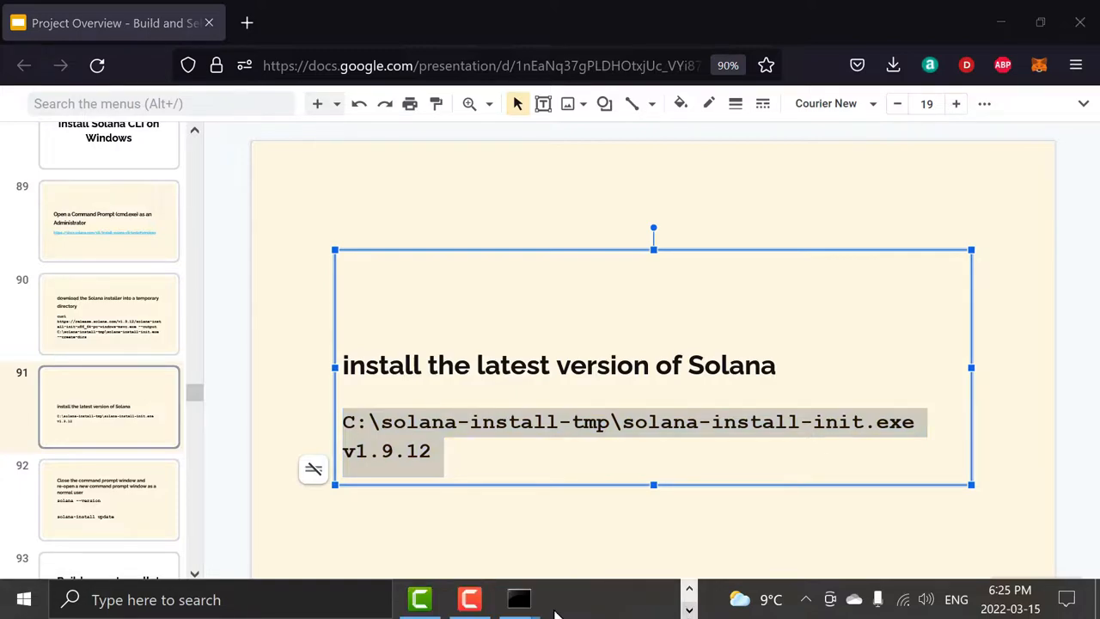
Return to the elevated Command Prompt to run solana-install-init.exe v1.9.12.
click(519, 598)
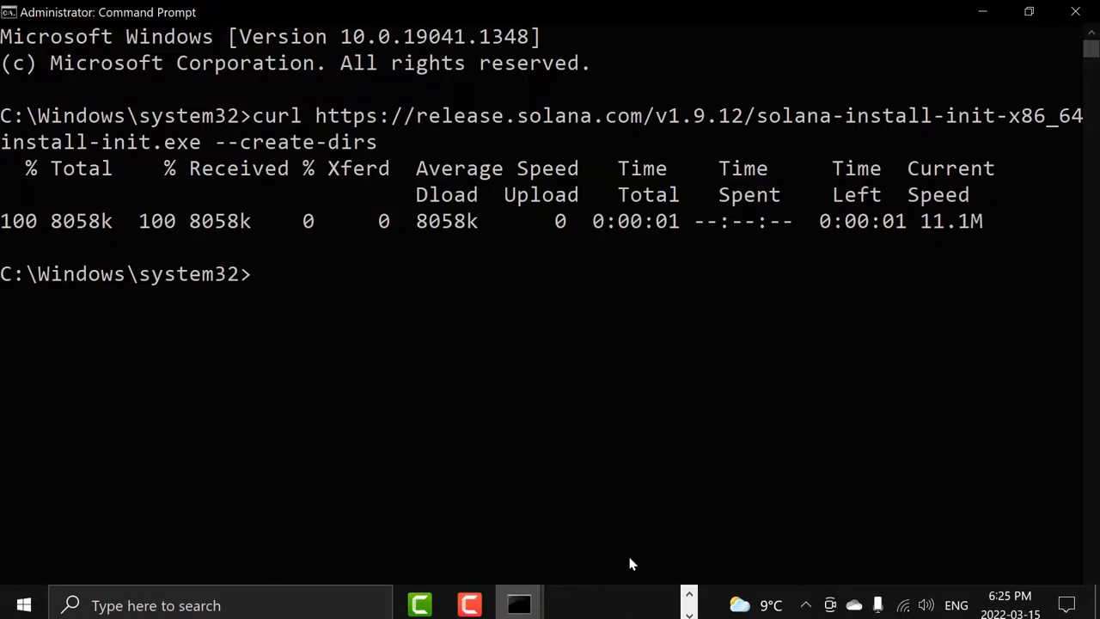
mouse_move(710, 374)
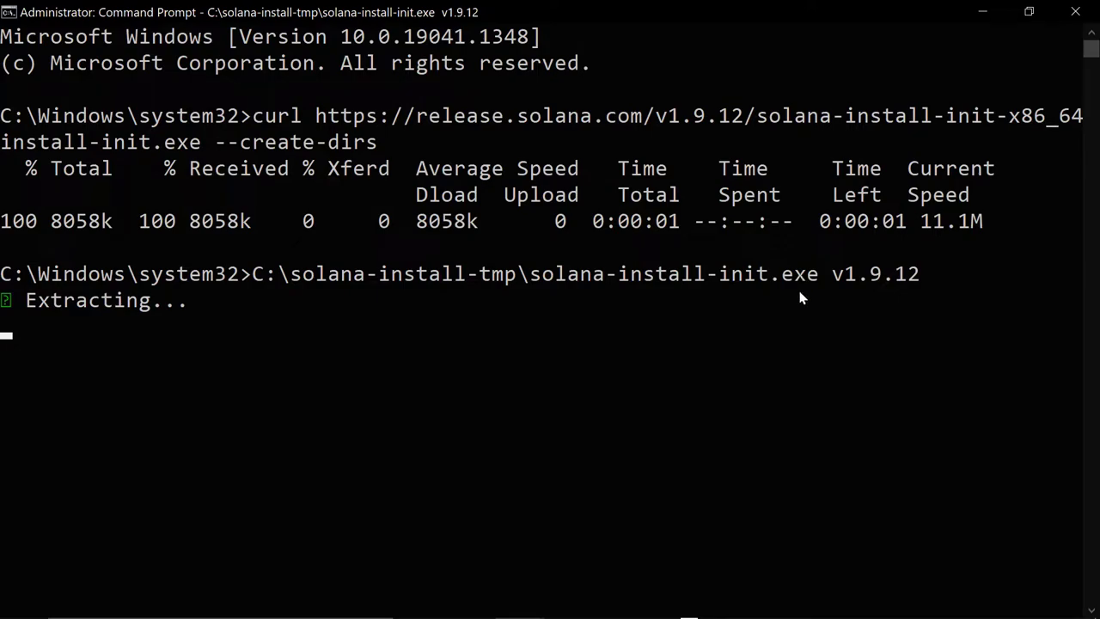
mouse_move(289, 299)
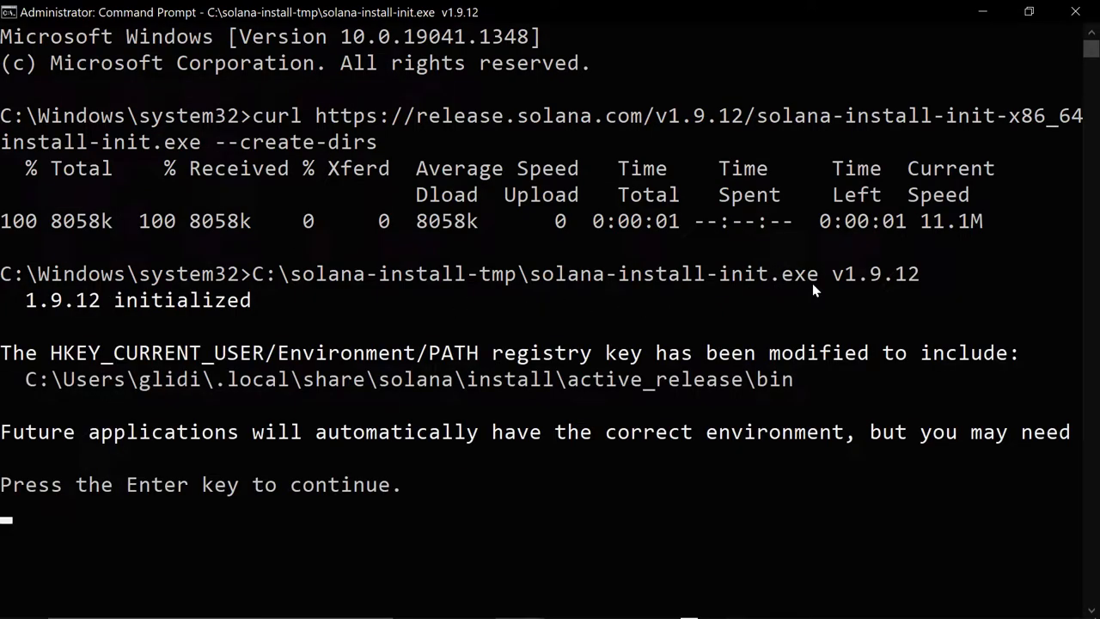
mouse_move(828, 293)
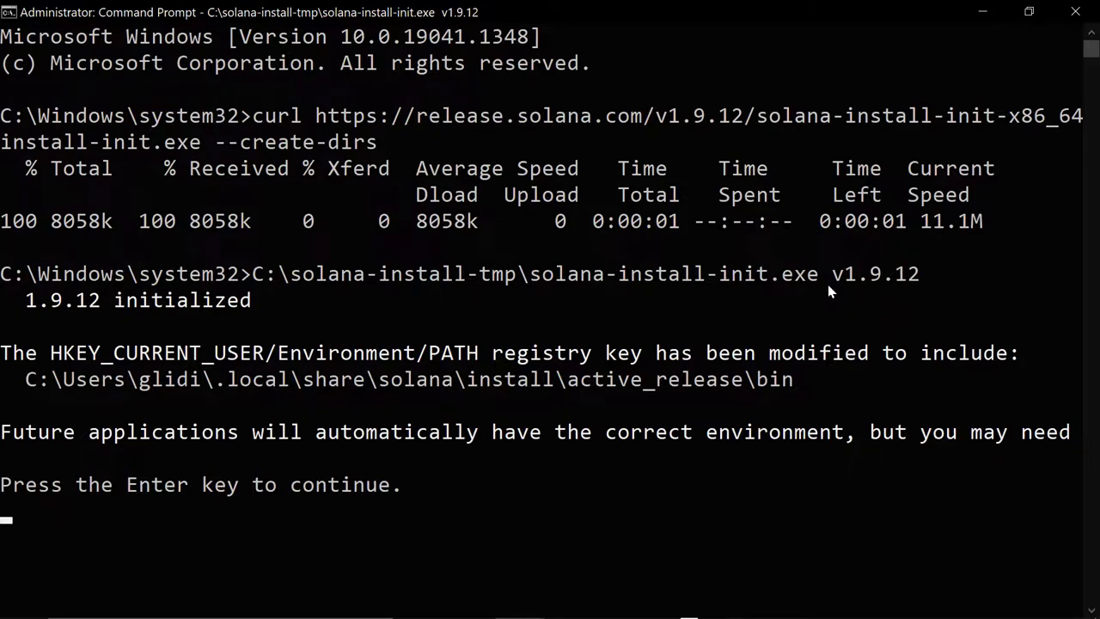
mouse_move(860, 292)
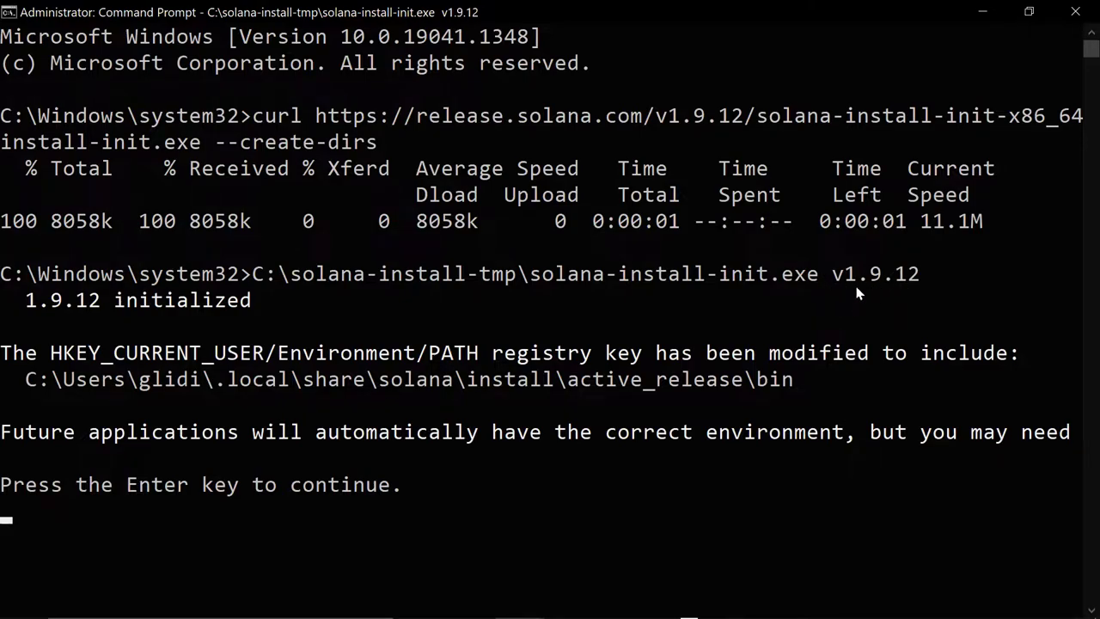
mouse_move(38, 329)
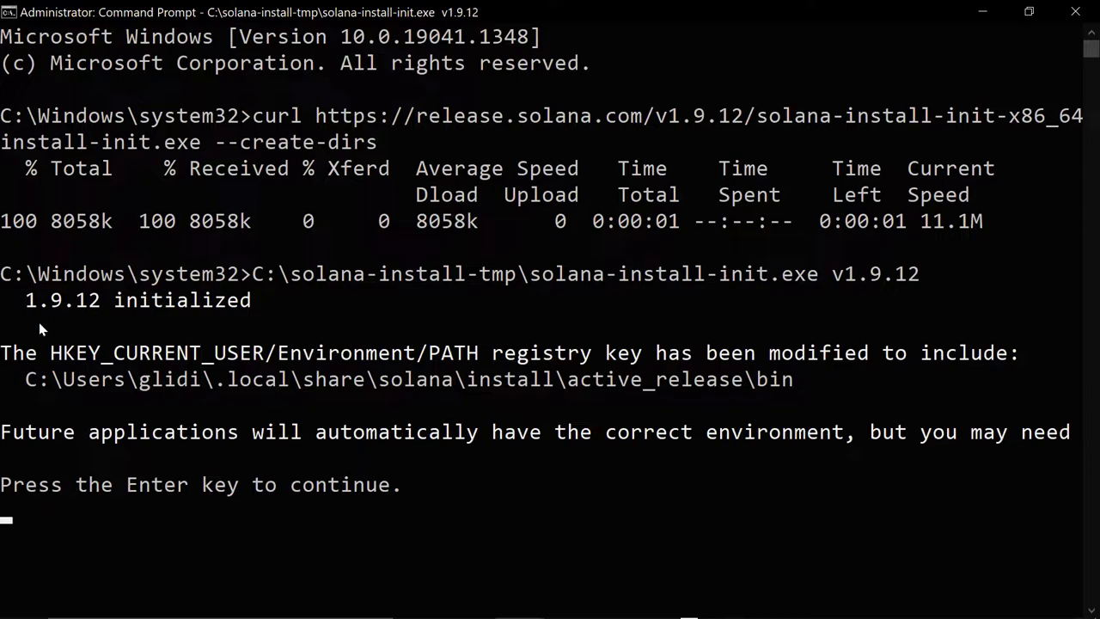
mouse_move(120, 318)
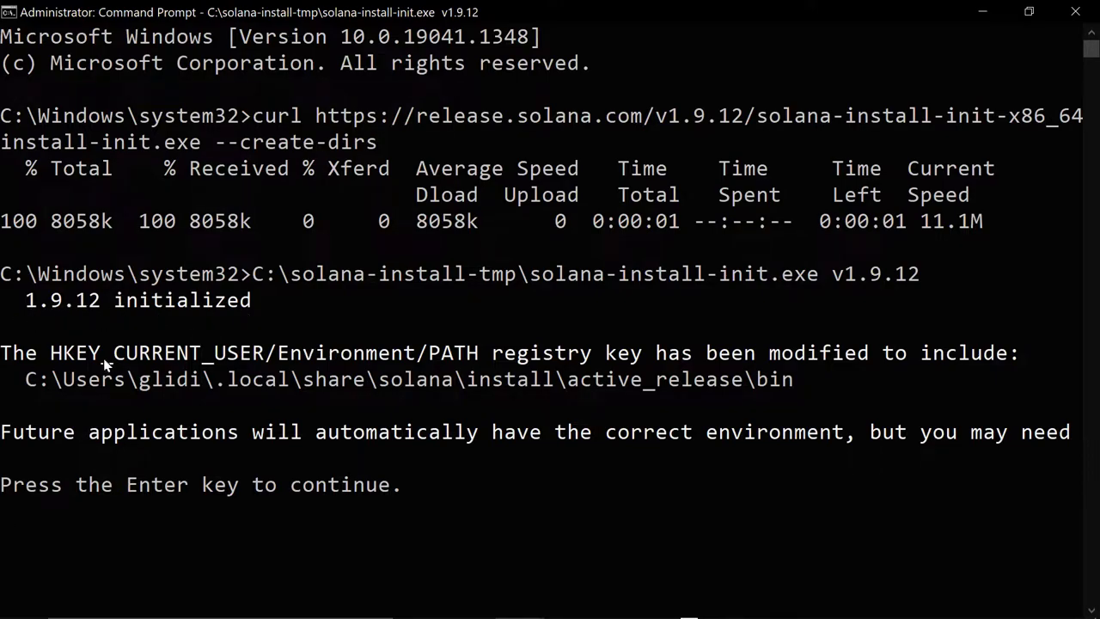
mouse_move(755, 405)
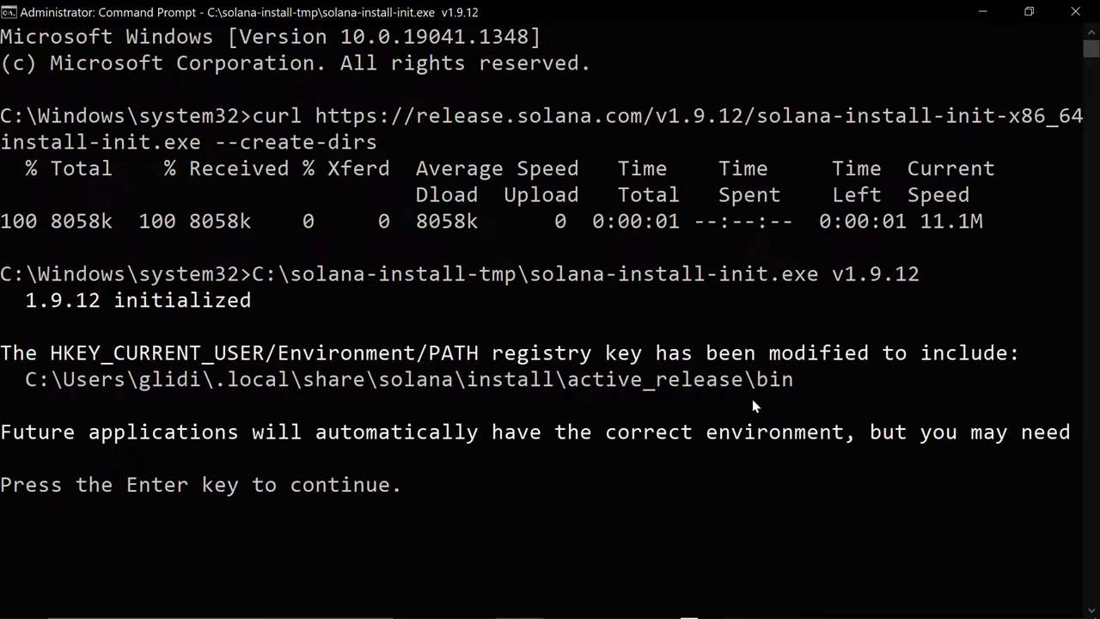
mouse_move(681, 406)
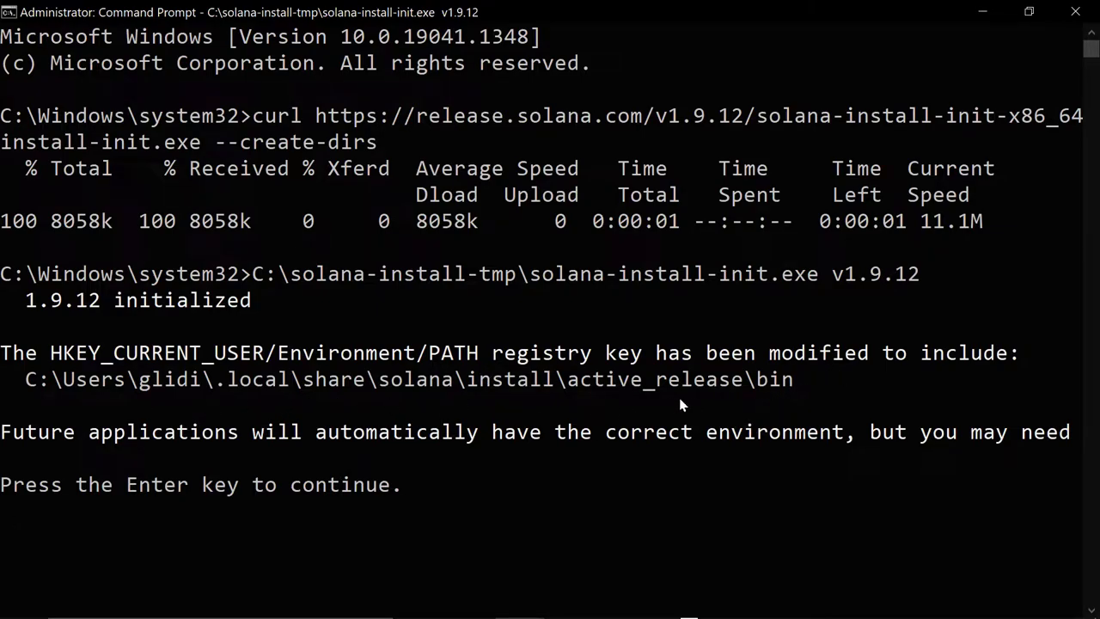
mouse_move(1072, 312)
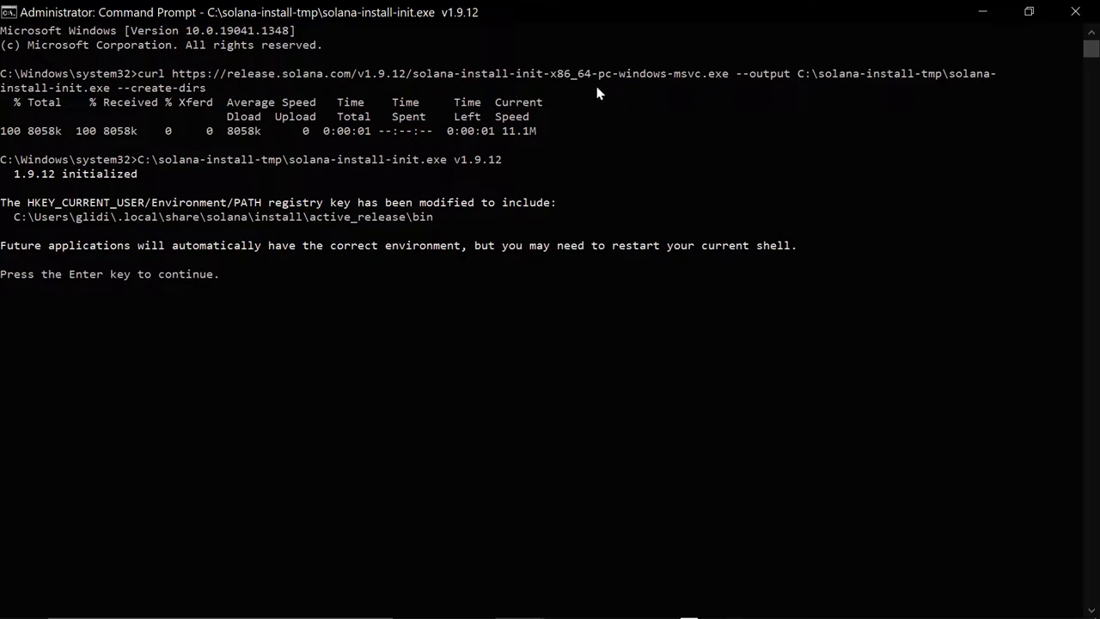
mouse_move(742, 90)
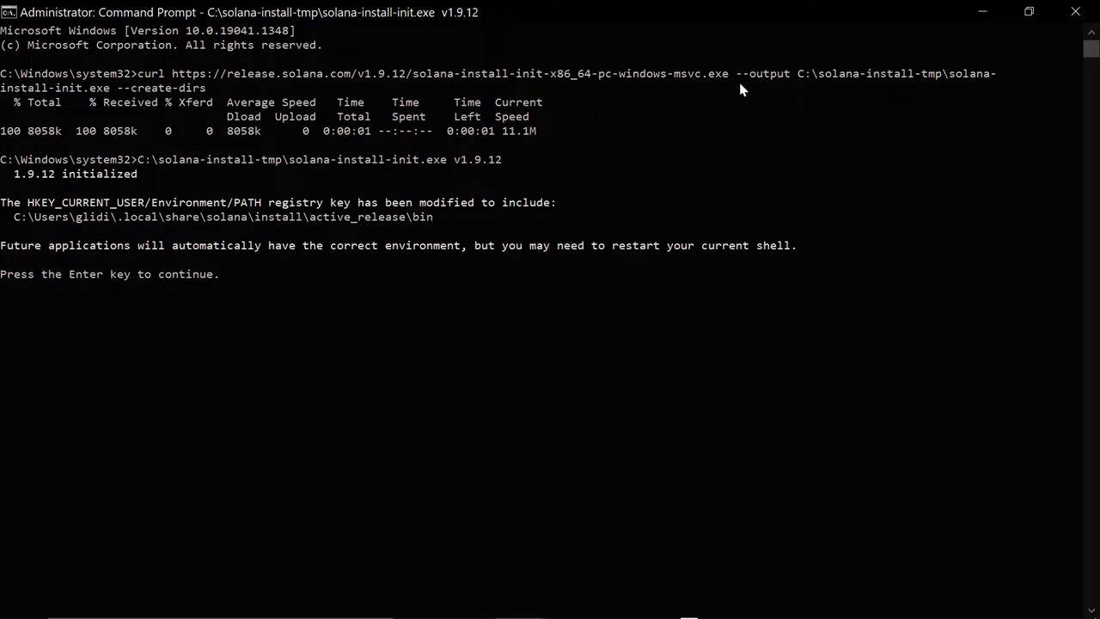
mouse_move(1010, 96)
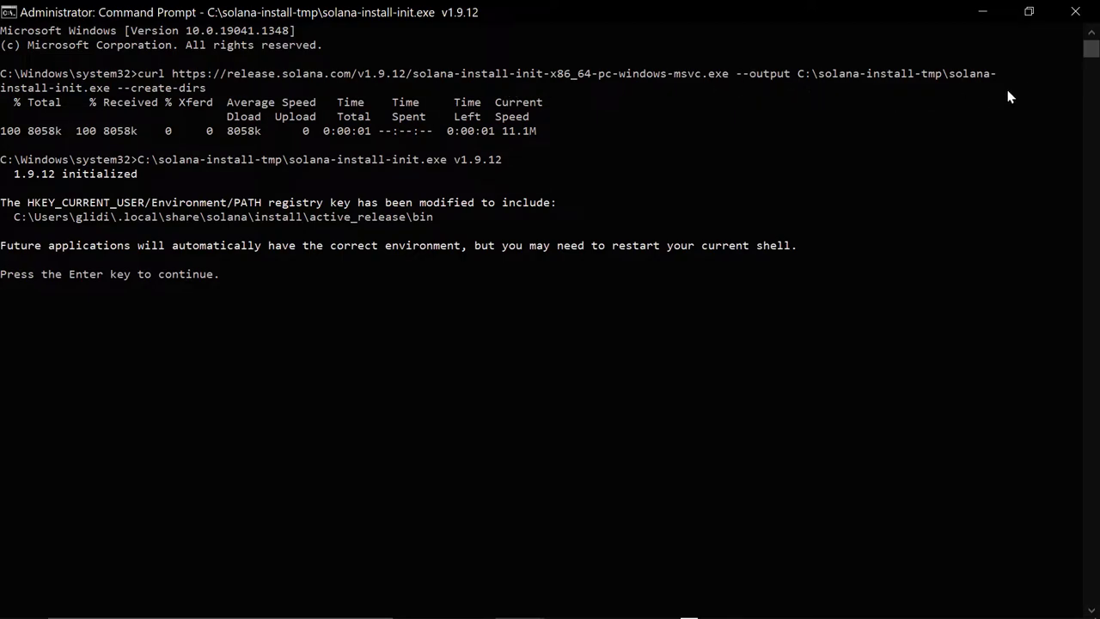
mouse_move(62, 106)
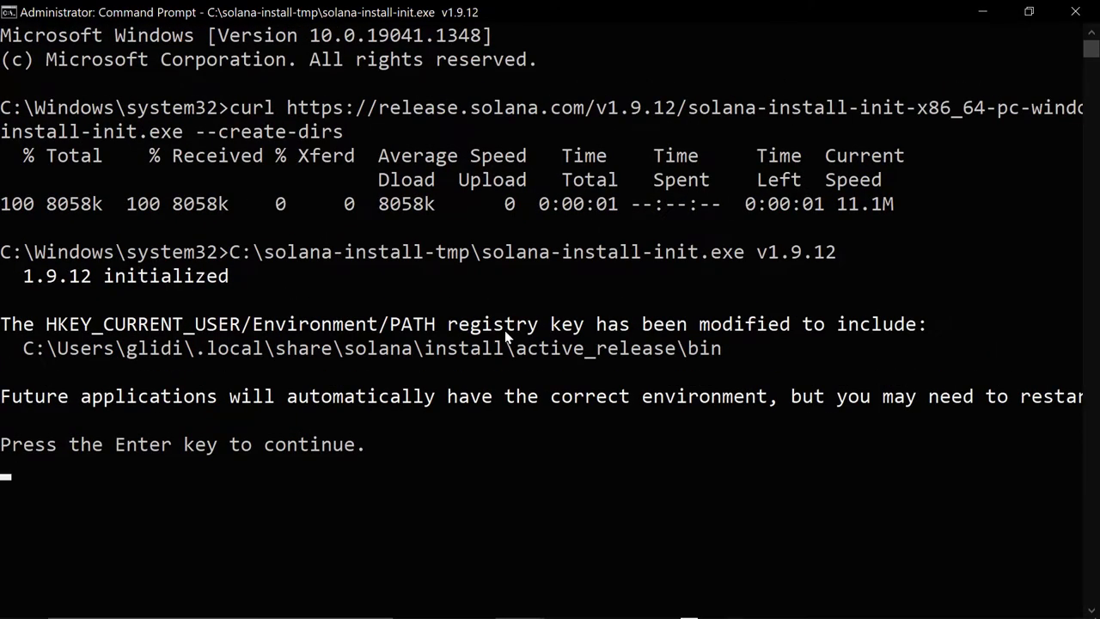
Let the 1.9.12 installer exit, then see 'solana' reported as not recognized.
key(Return)
text(solana)
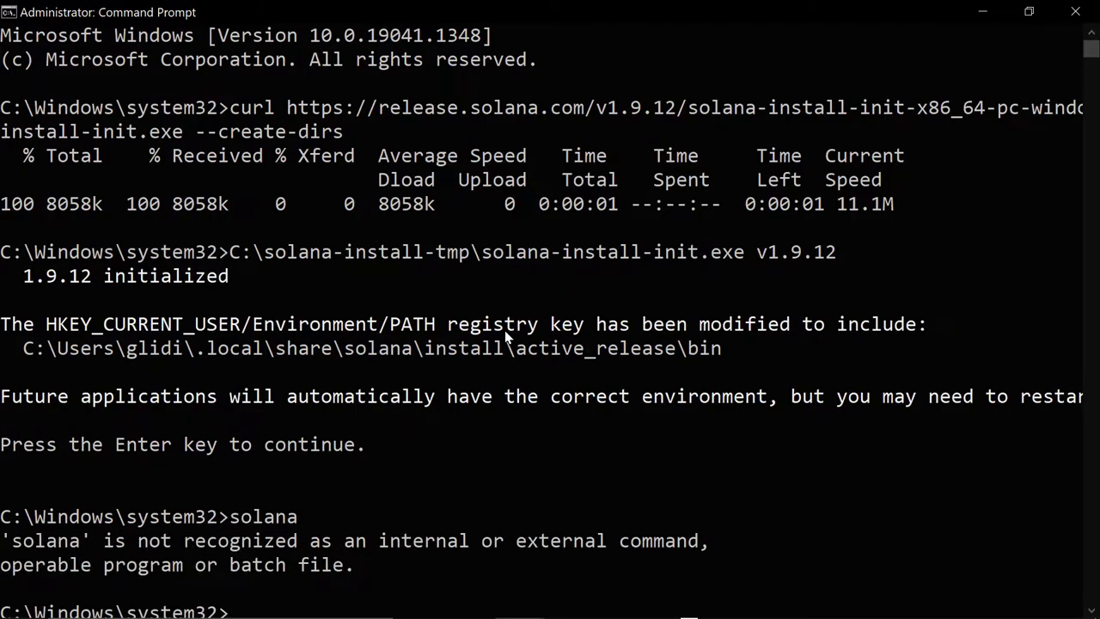
scroll(down, 3)
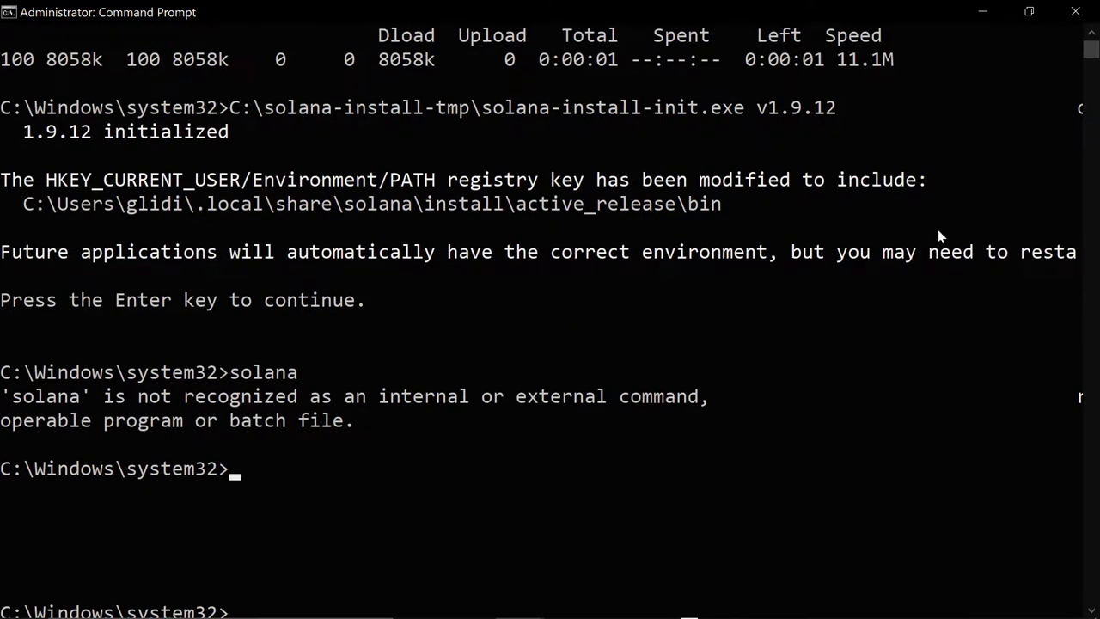
Start a fresh maximized Command Prompt window from the Start menu.
click(24, 598)
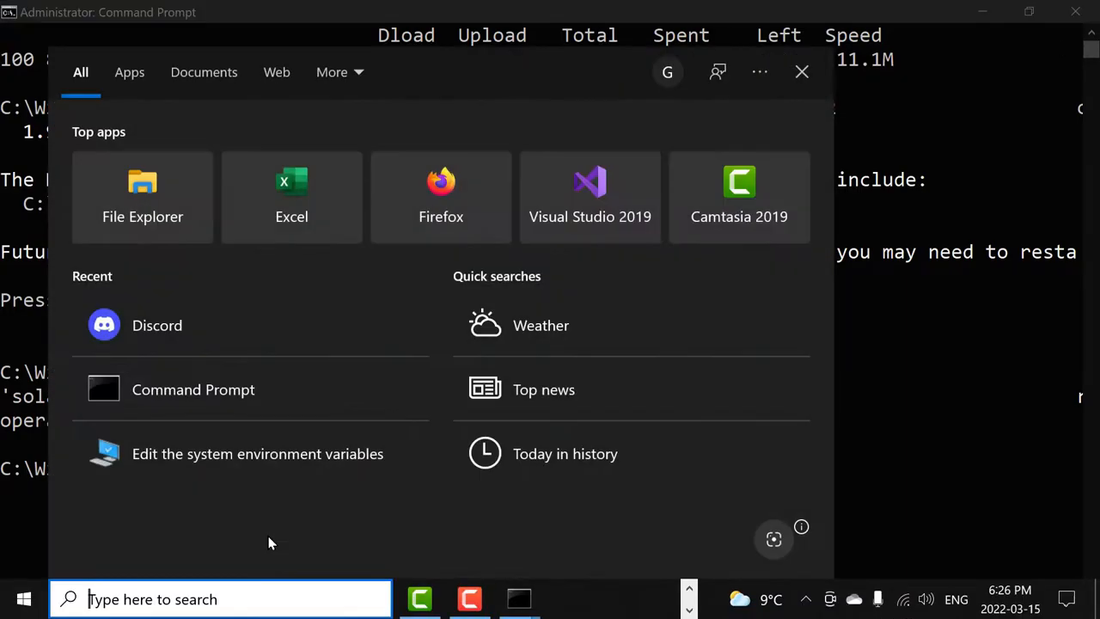
click(192, 389)
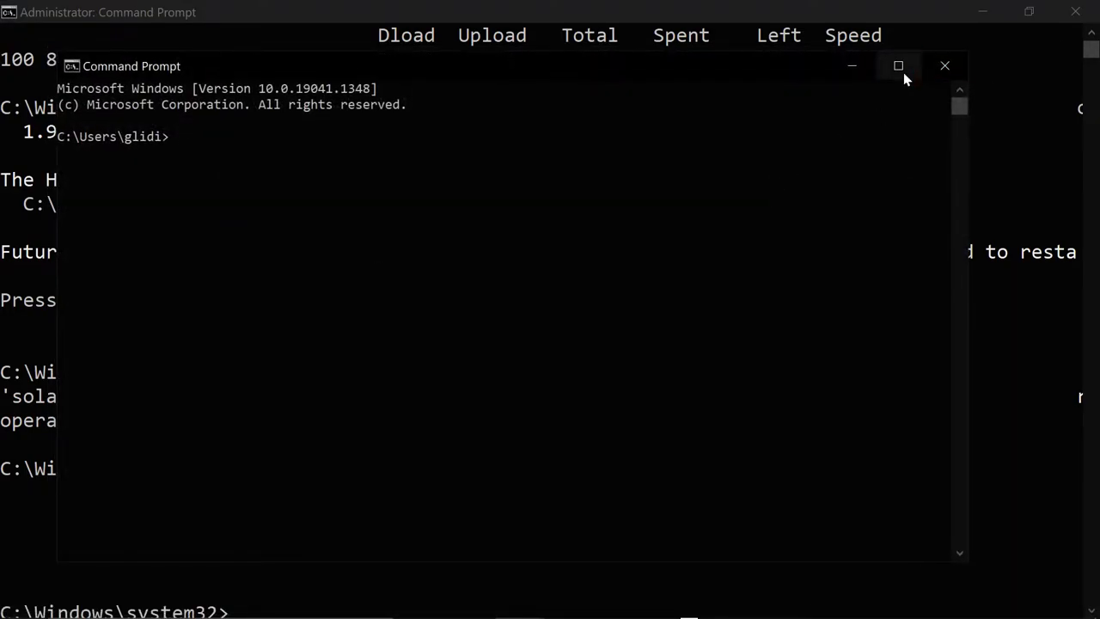
click(897, 65)
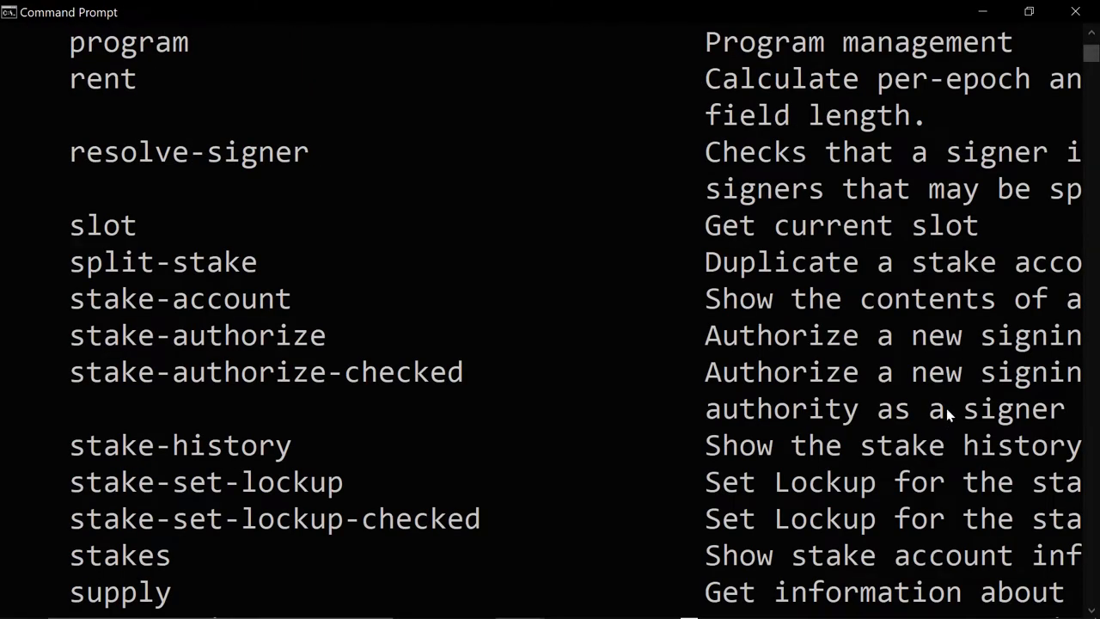
Run solana and scroll through the solana-cli 1.9.12 usage, options and subcommand list.
scroll(down, 3)
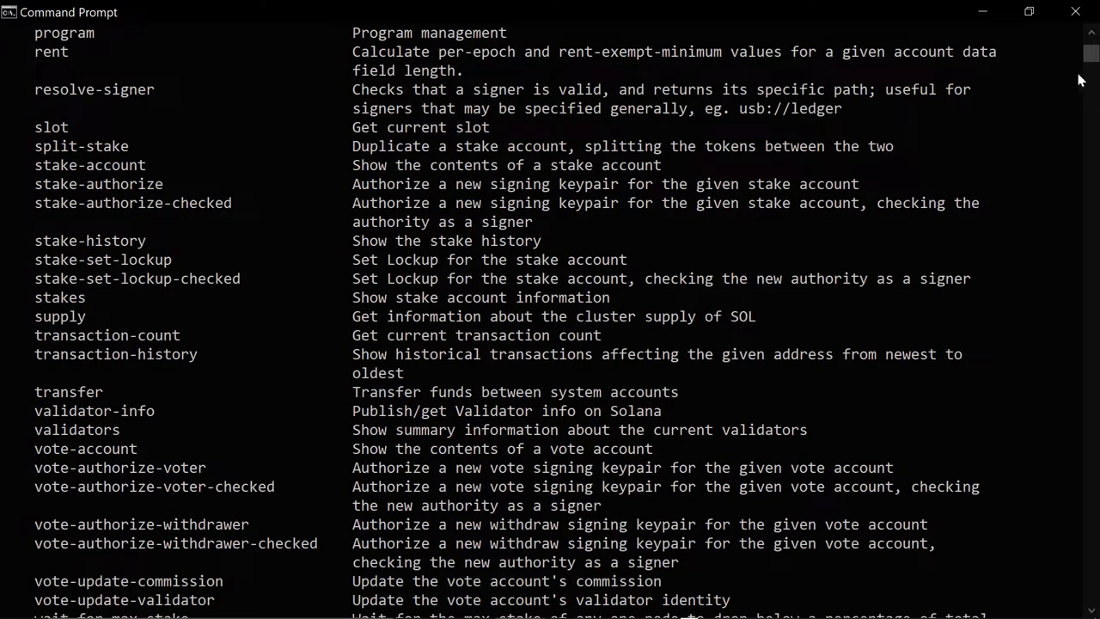
scroll(up, 3)
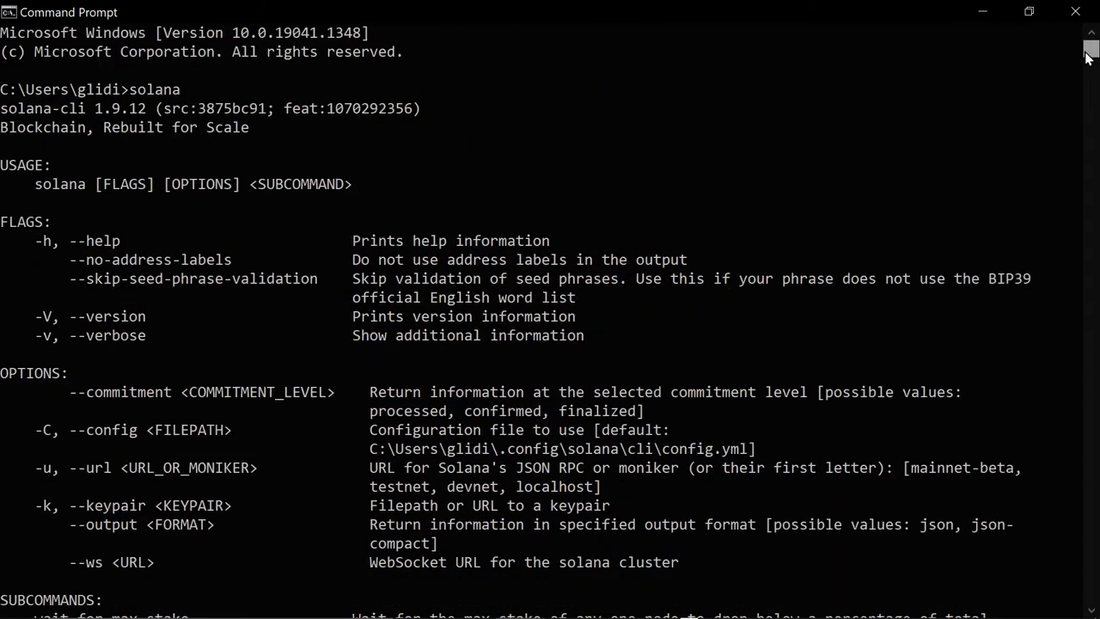
scroll(down, 3)
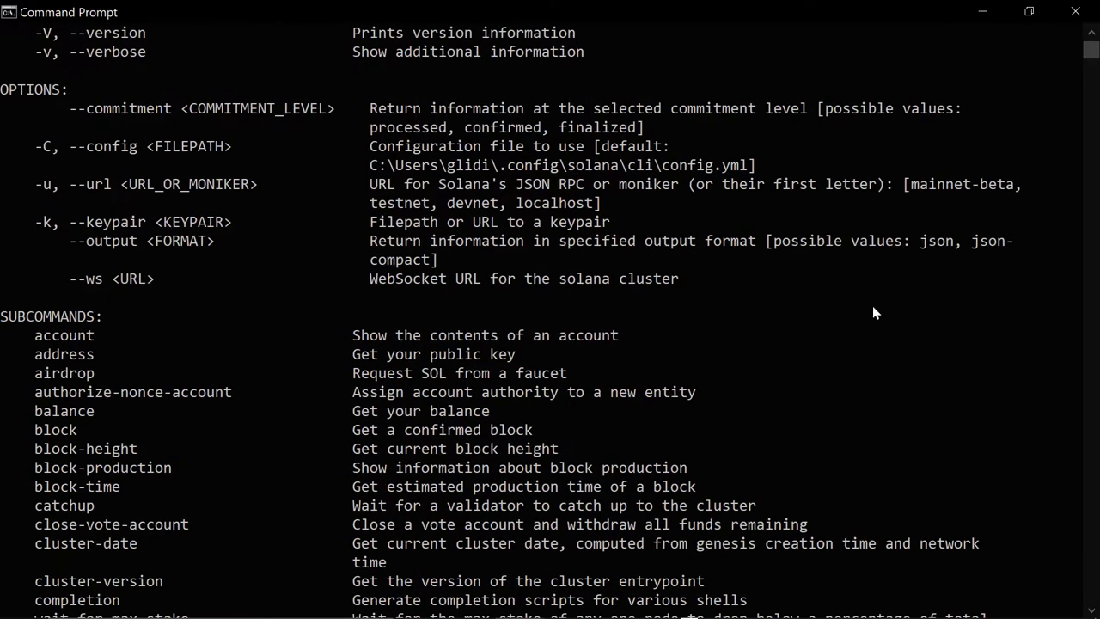
scroll(down, 3)
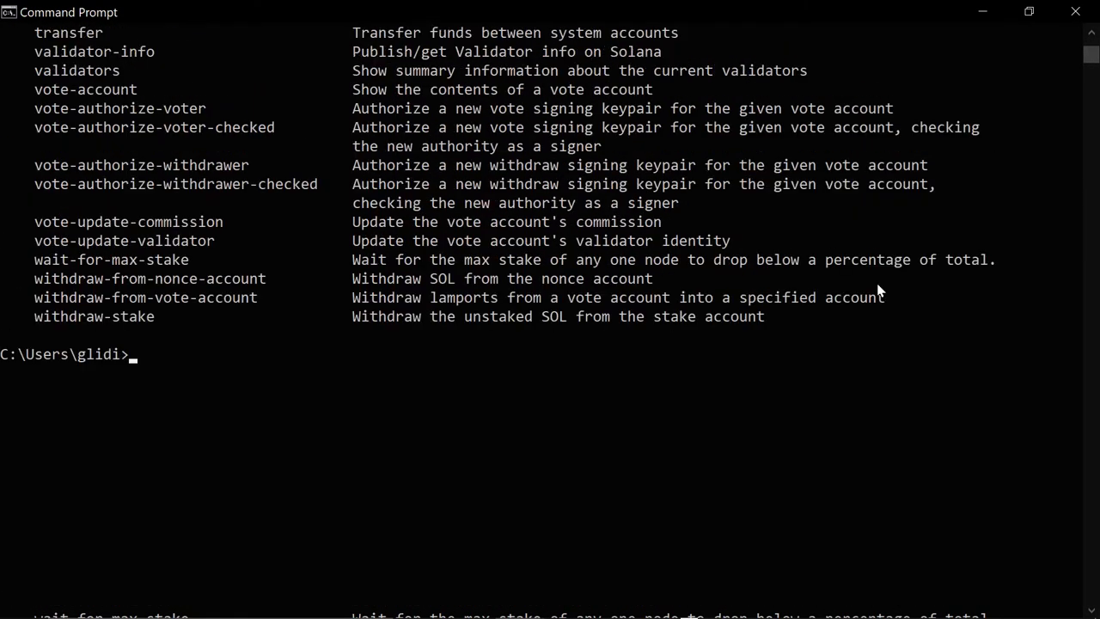
scroll(up, 3)
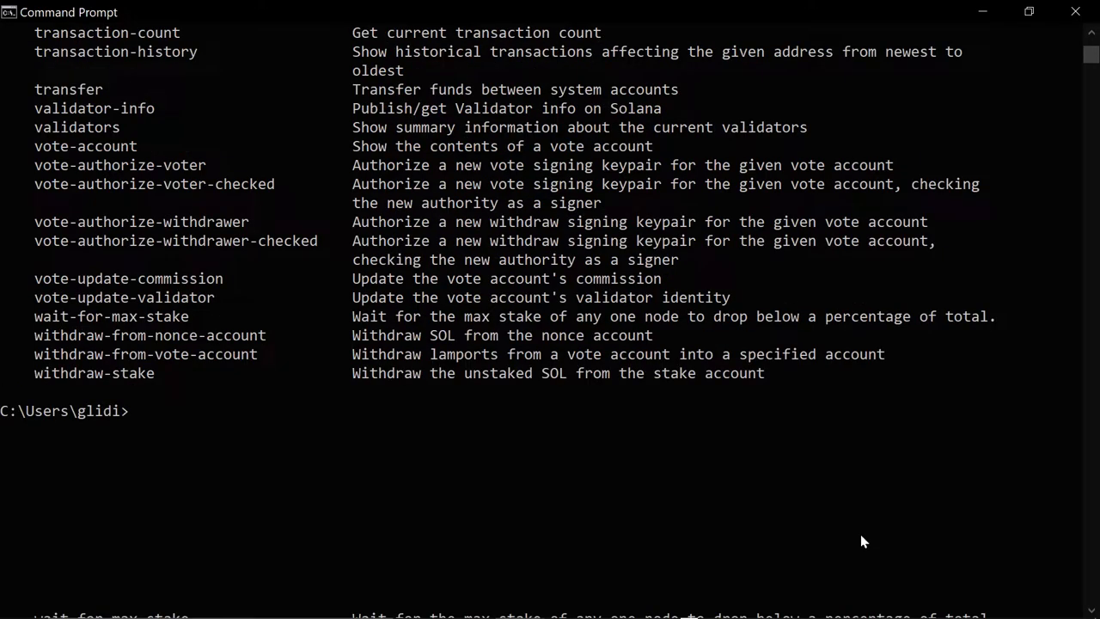
scroll(up, 3)
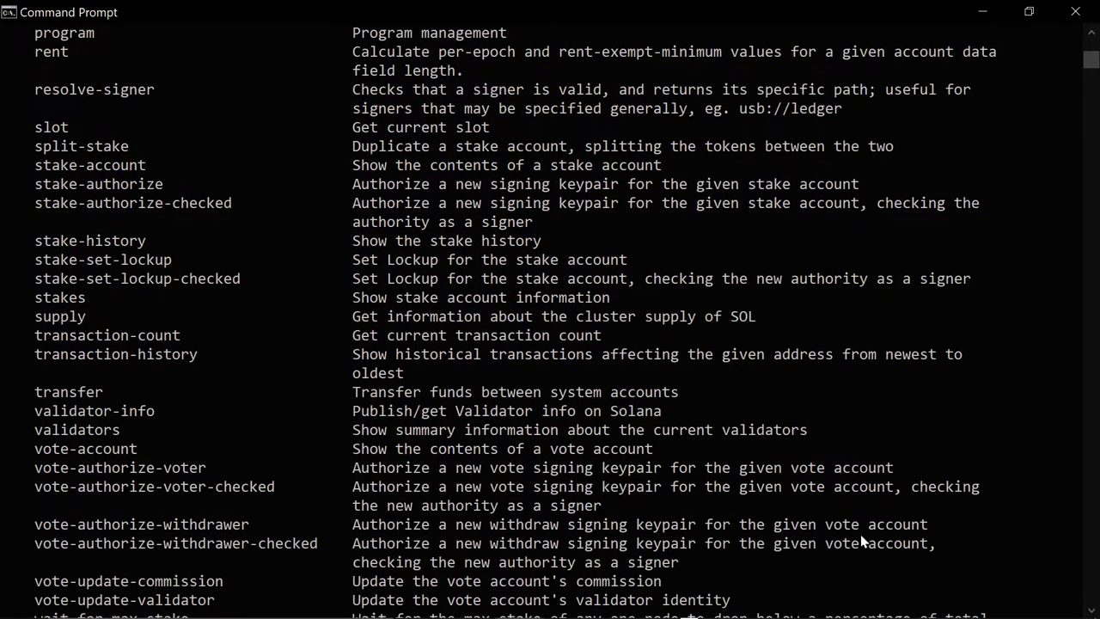
scroll(down, 3)
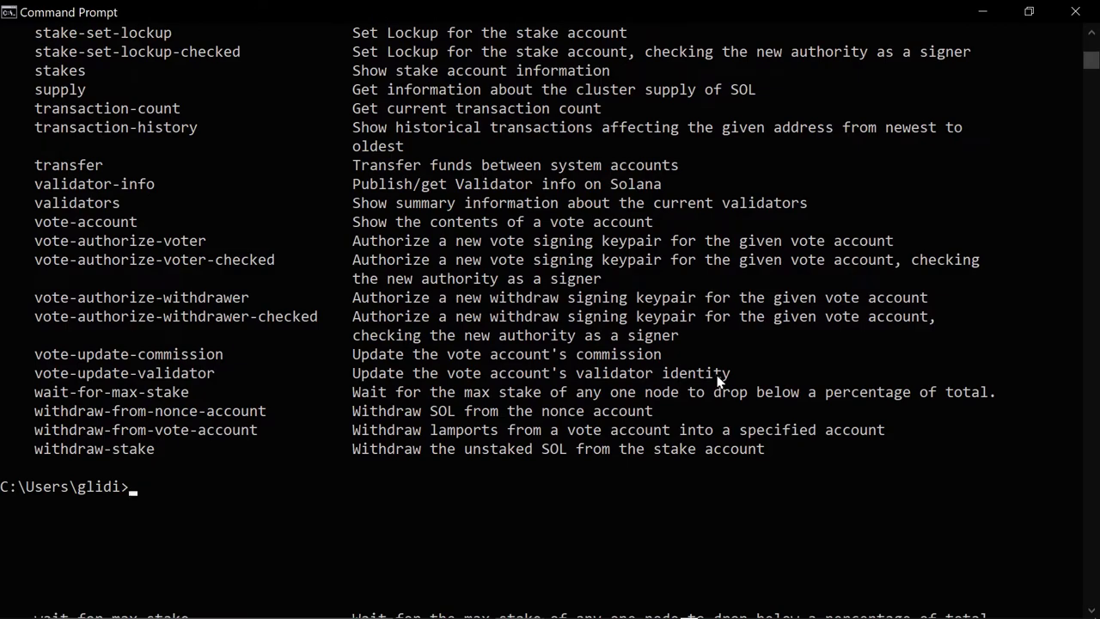
Run solana --version confirming solana-cli 1.9.12, then clear a half-typed solana command.
text(solana --v)
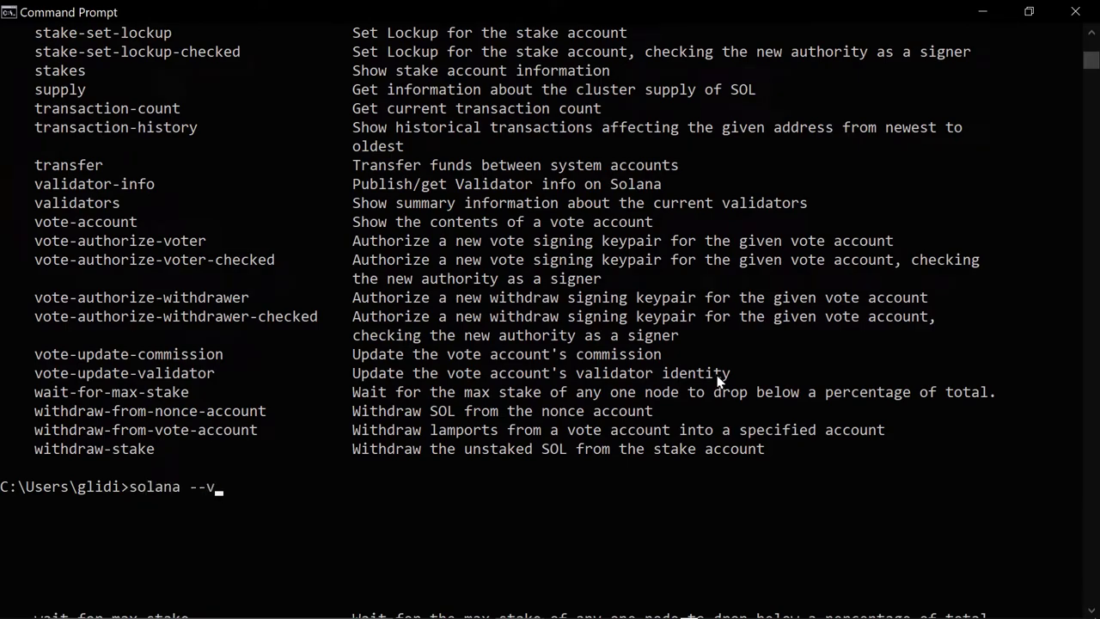
key(Return)
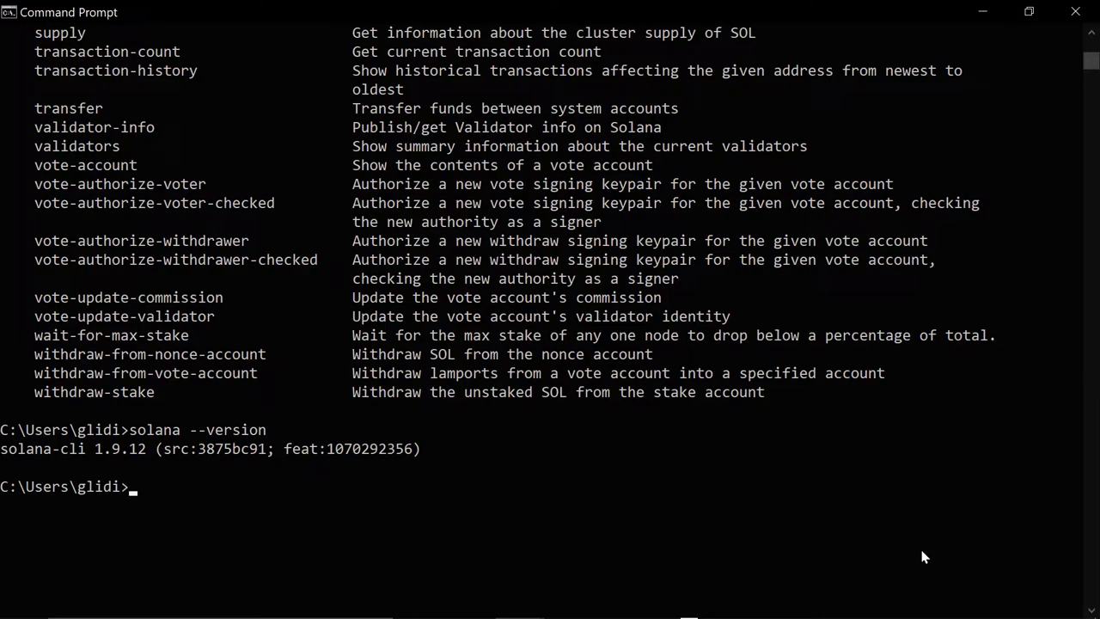
text(solana)
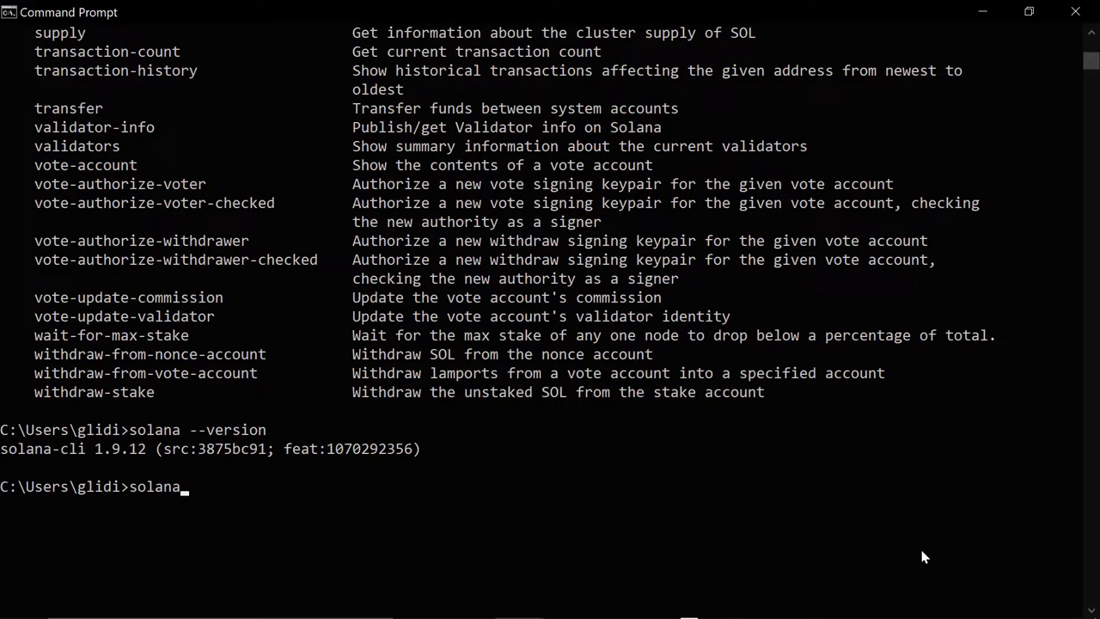
key(Backspace)
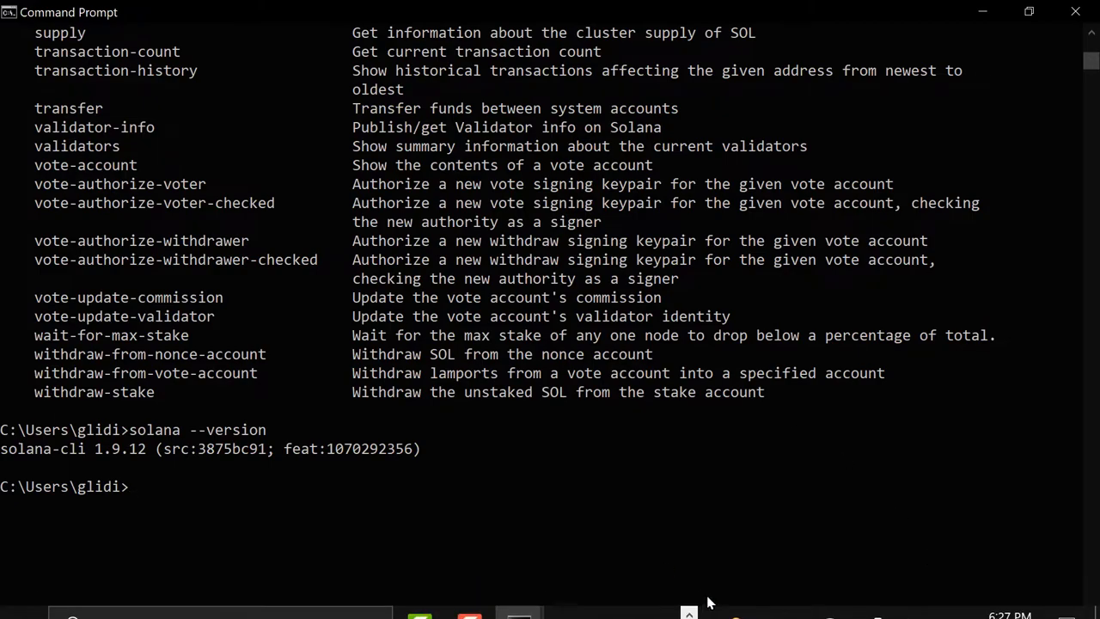
click(455, 598)
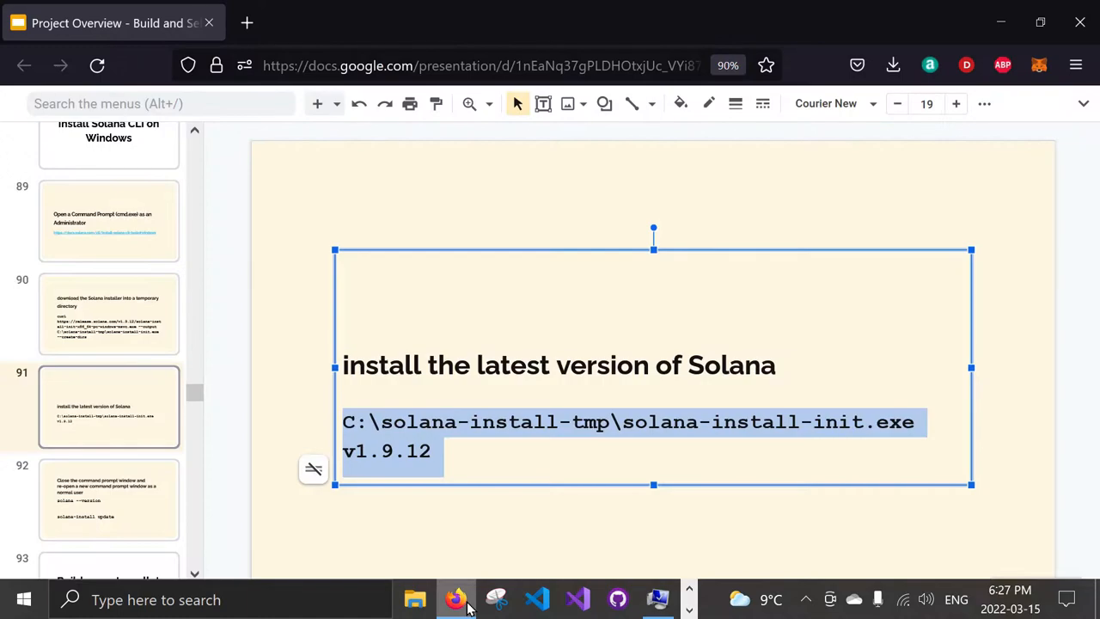
click(109, 499)
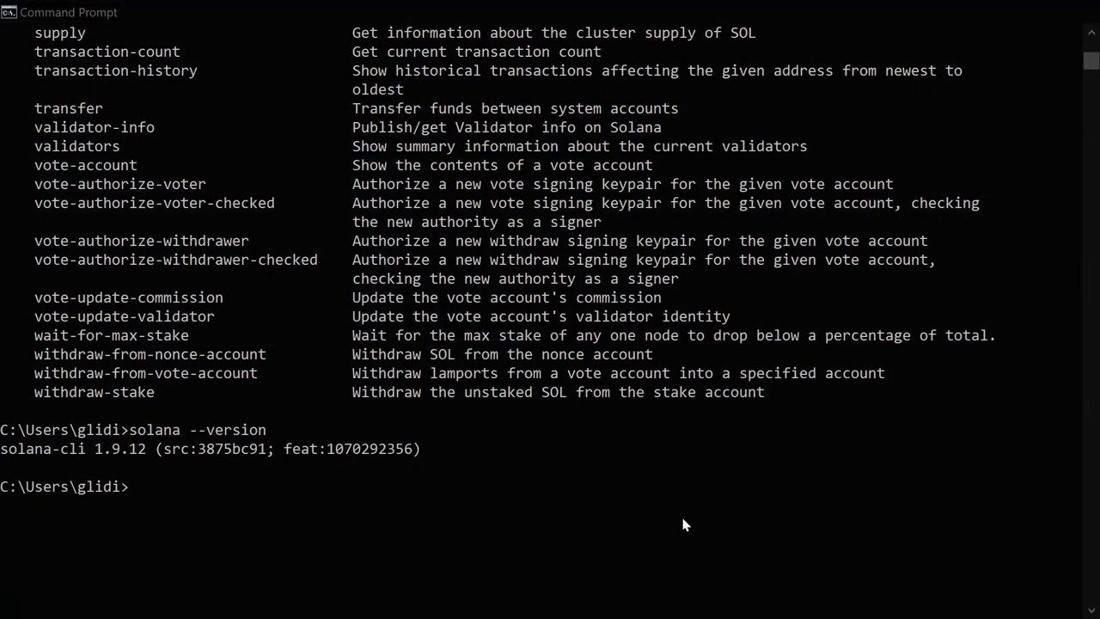
text(solana-install update)
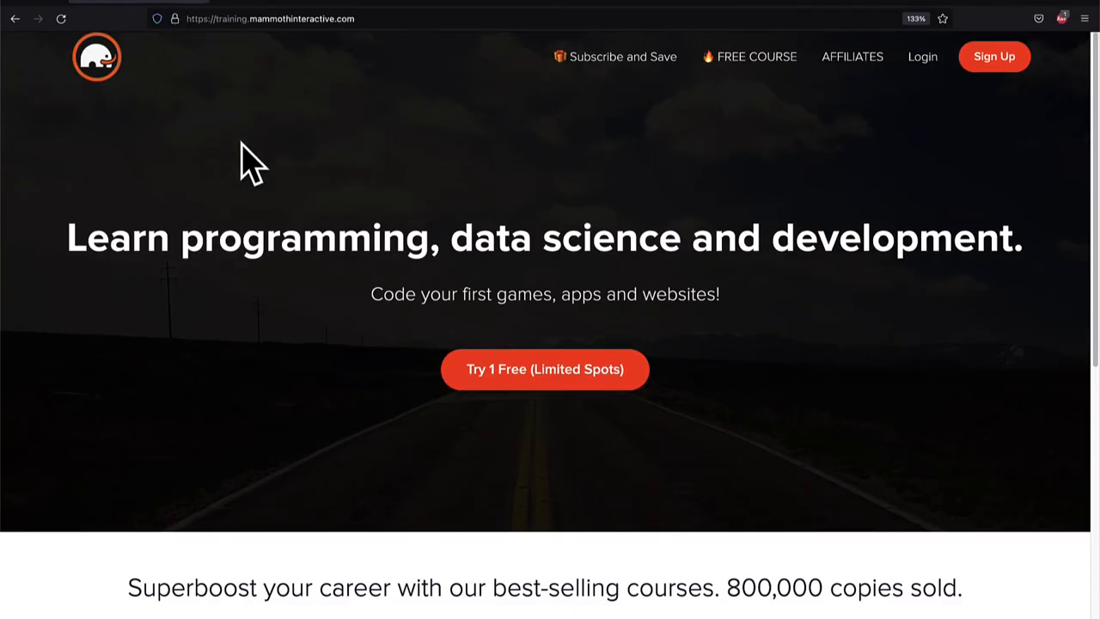
Go to View All Products and browse the Mammoth Interactive course bundles list.
scroll(down, 3)
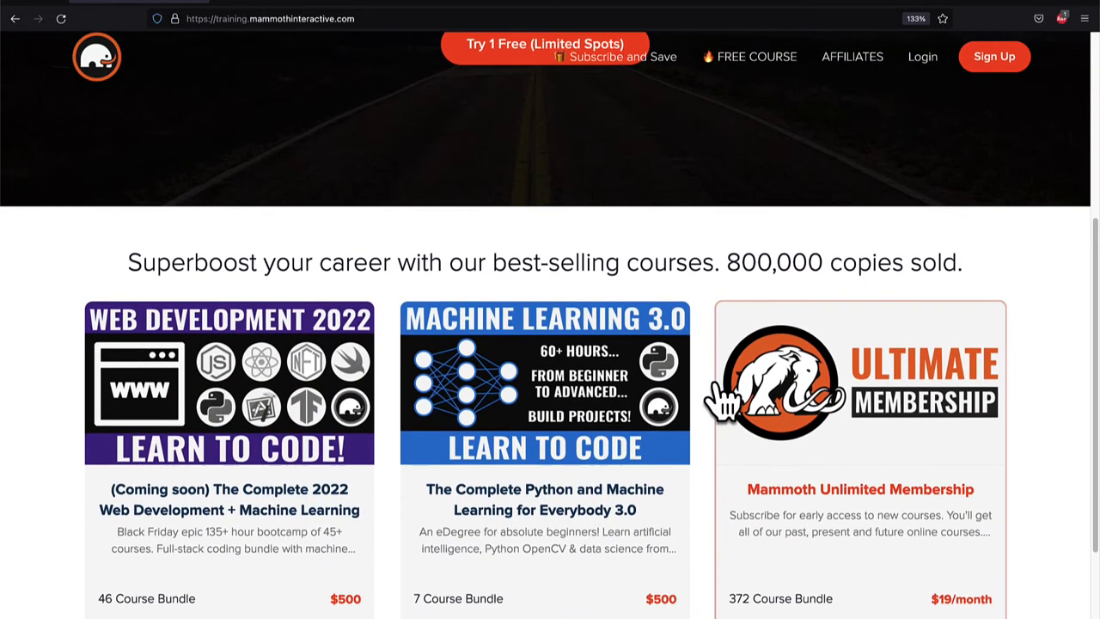
scroll(down, 3)
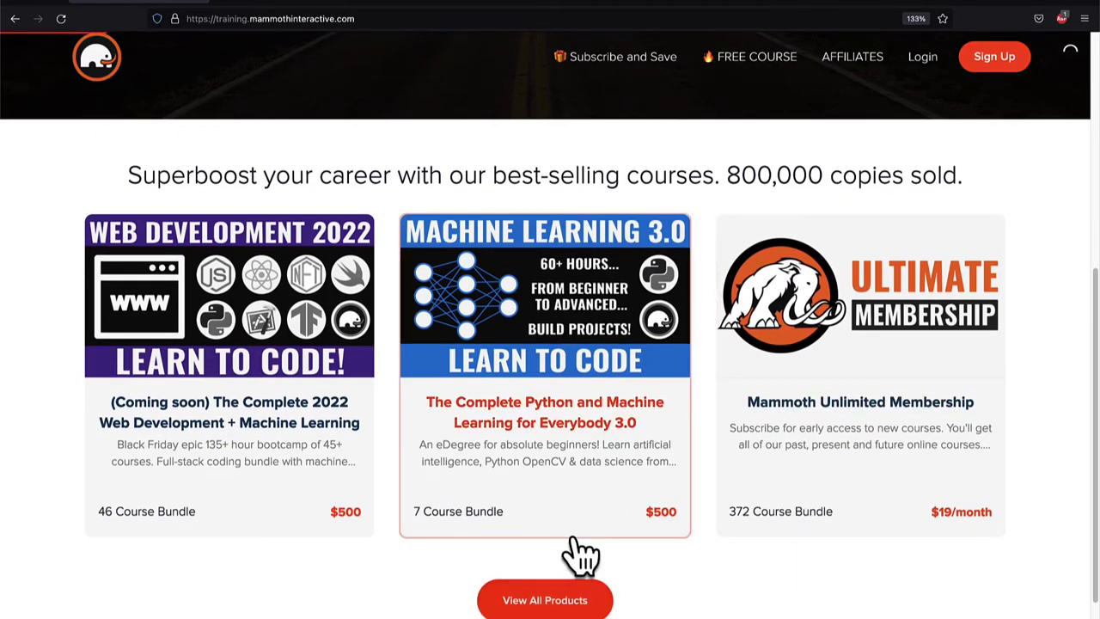
click(545, 600)
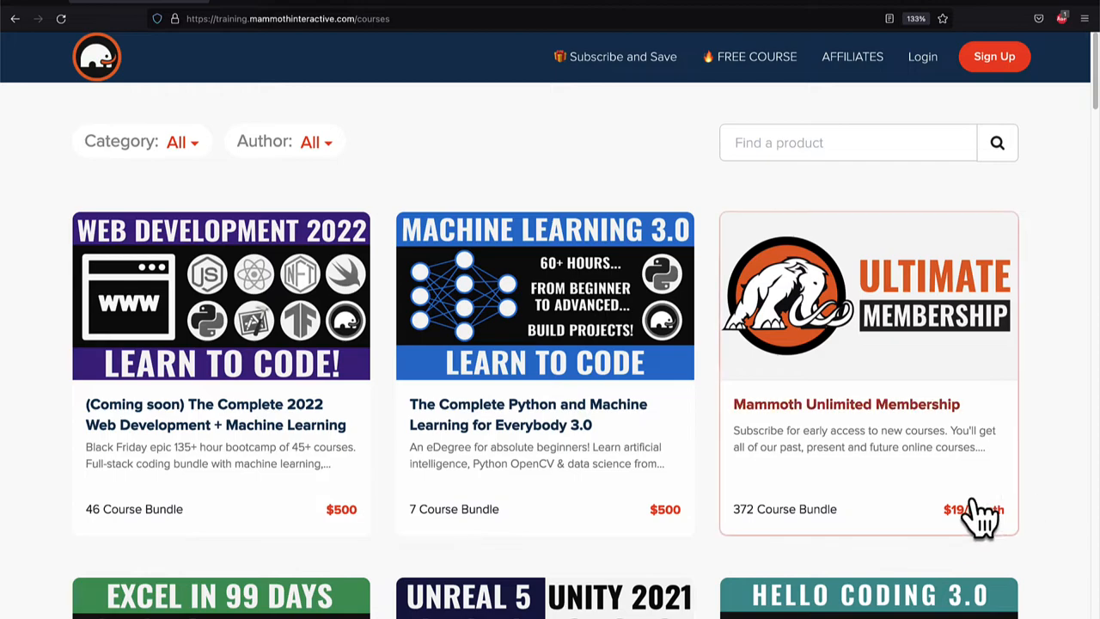
mouse_move(1066, 507)
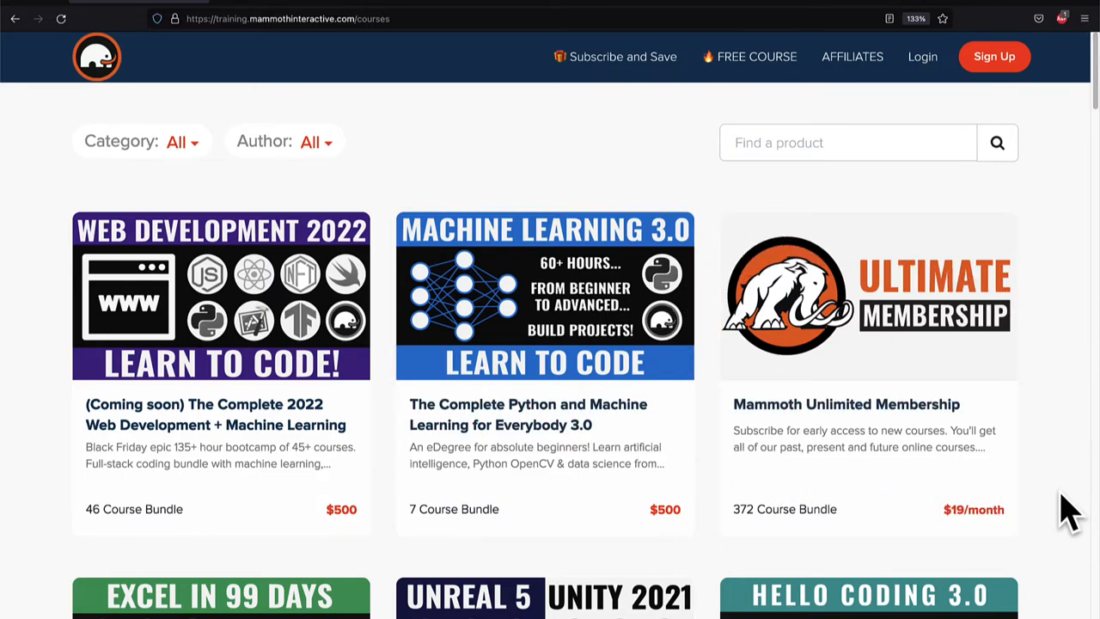
scroll(down, 3)
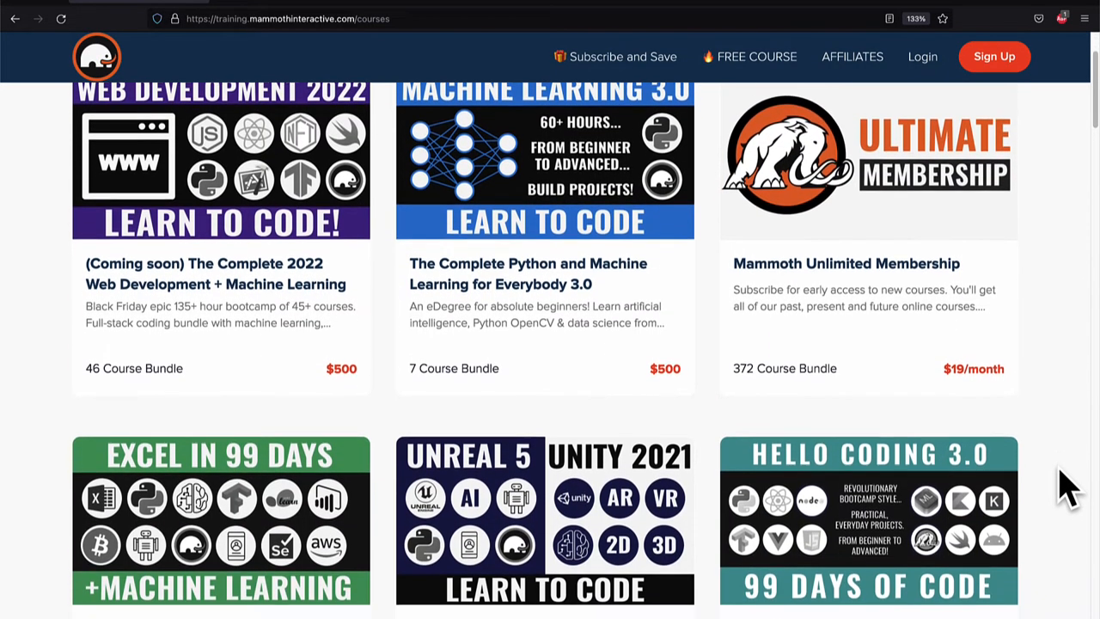
scroll(down, 3)
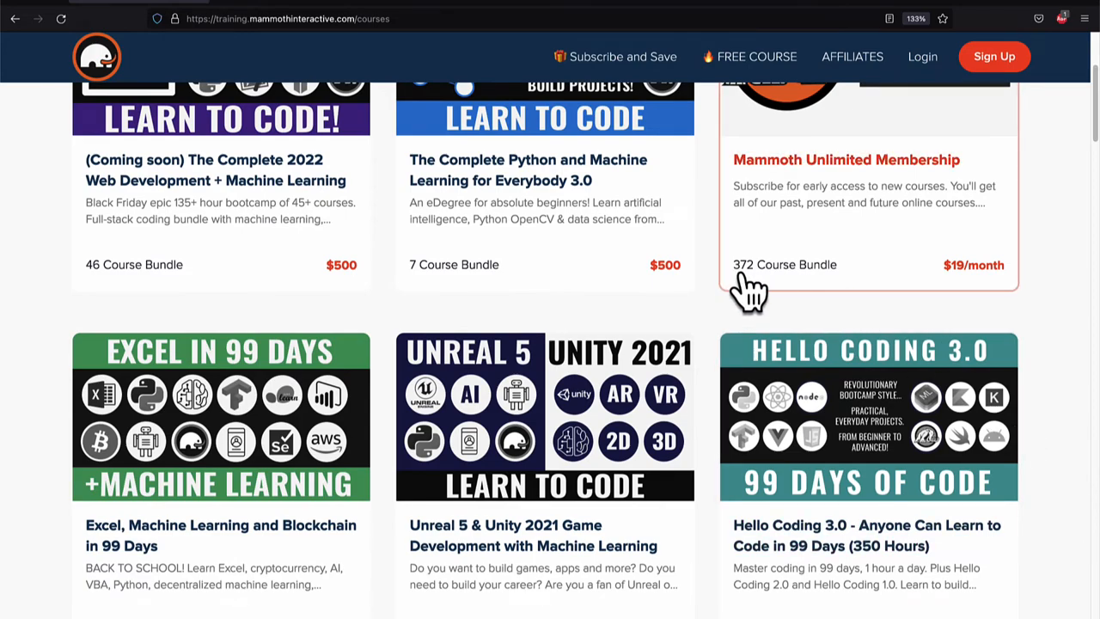
scroll(down, 3)
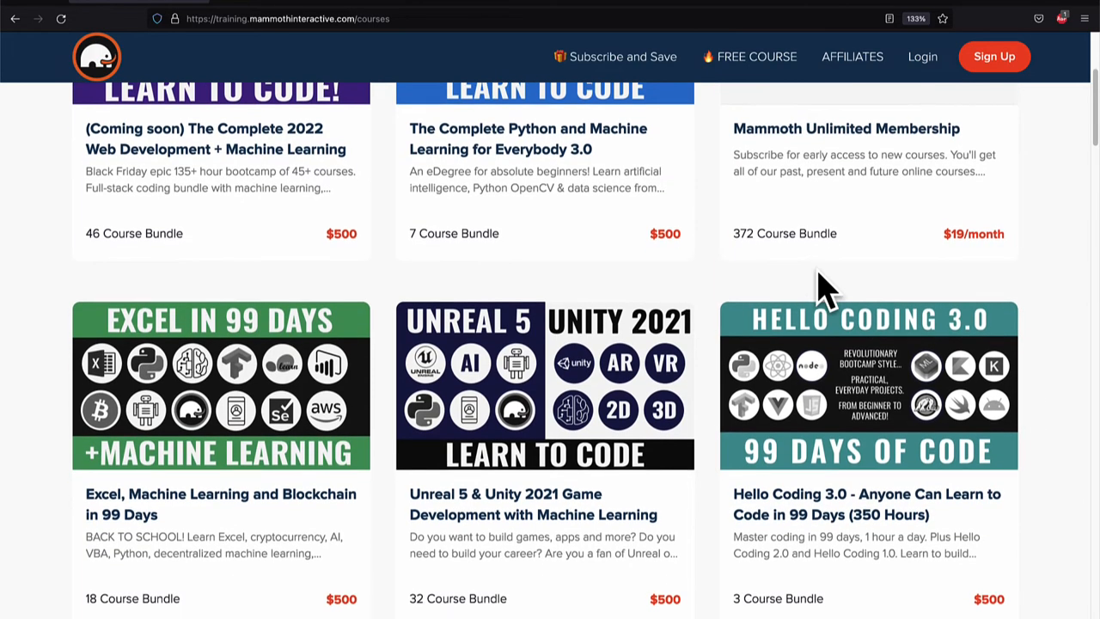